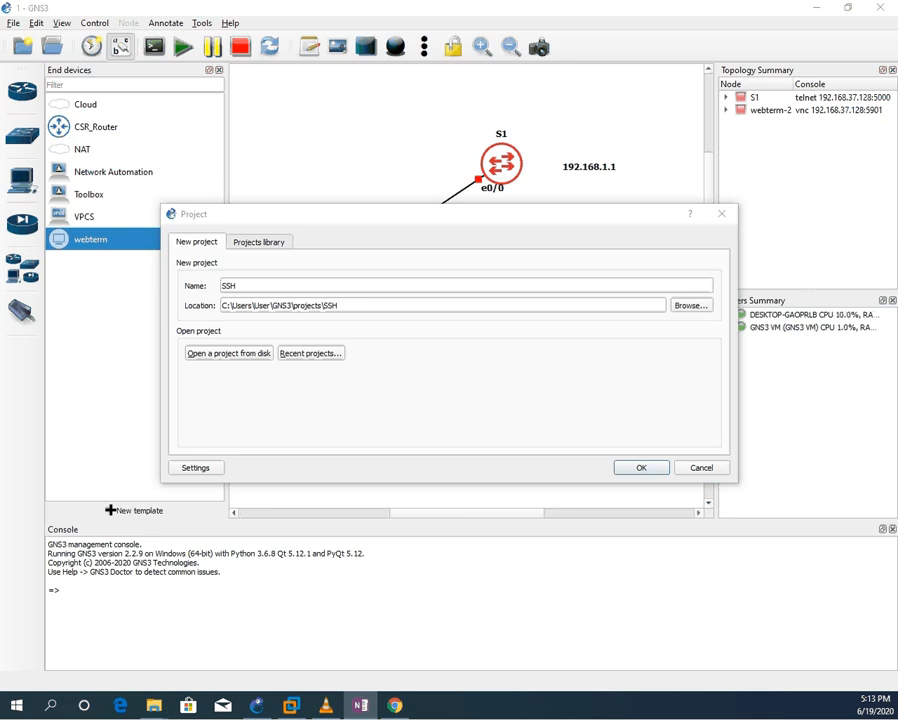
pyautogui.moveTo(358, 256)
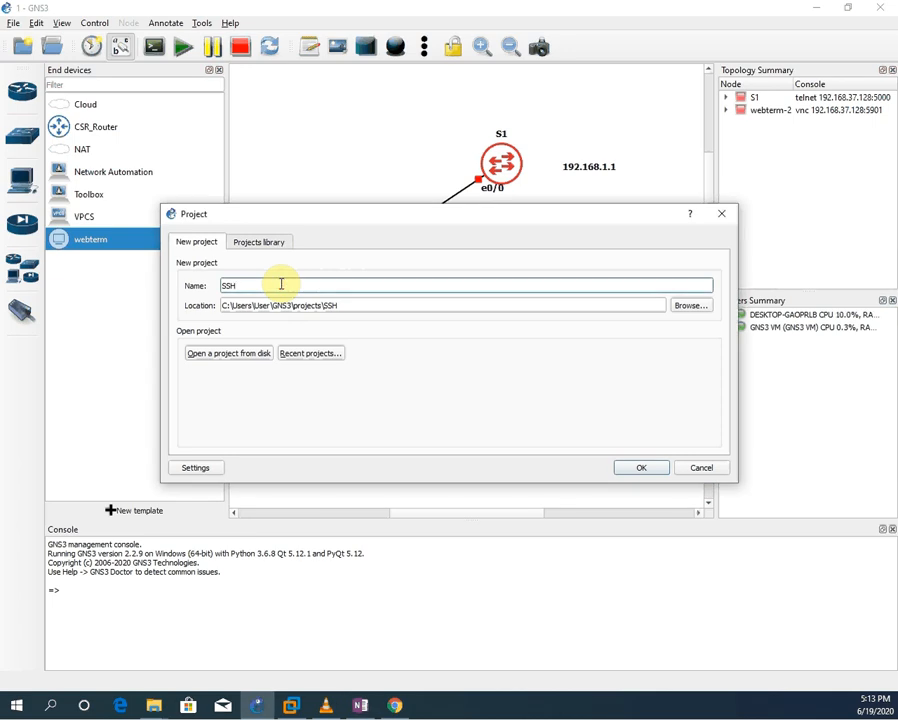
# Step: Name the new project 'Basic SSH Lab in GNS3' and confirm its creation
pyautogui.write('Basic')
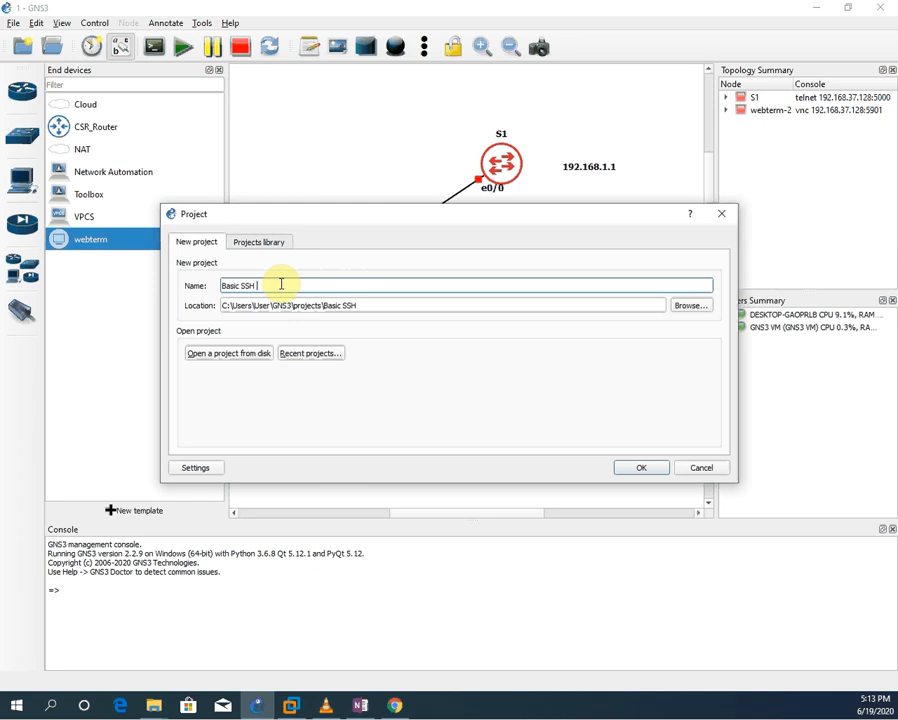
pyautogui.write('Lab in')
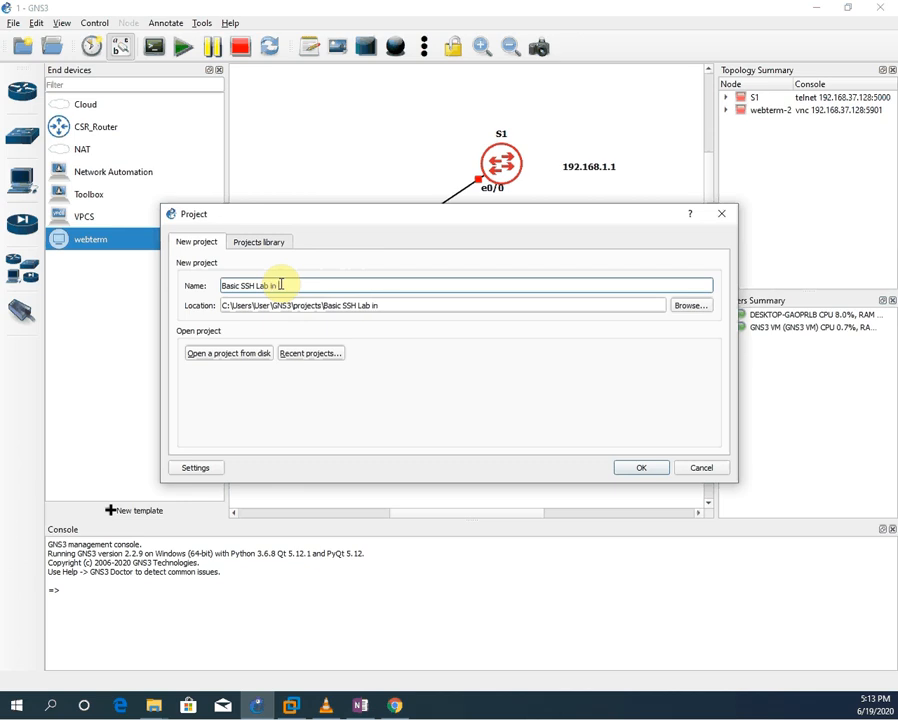
pyautogui.write('GNS3')
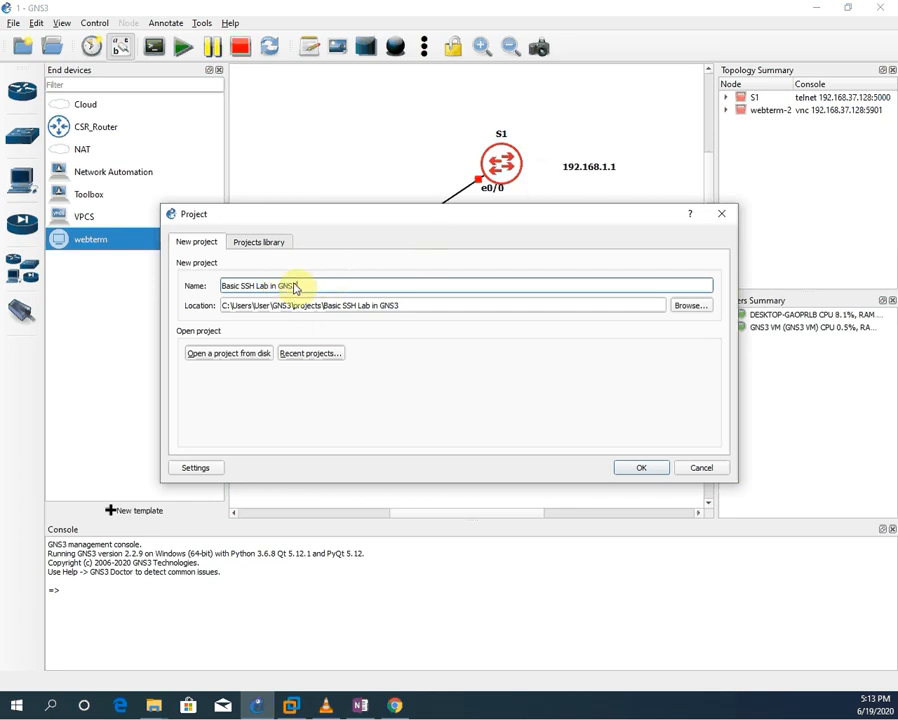
pyautogui.click(640, 468)
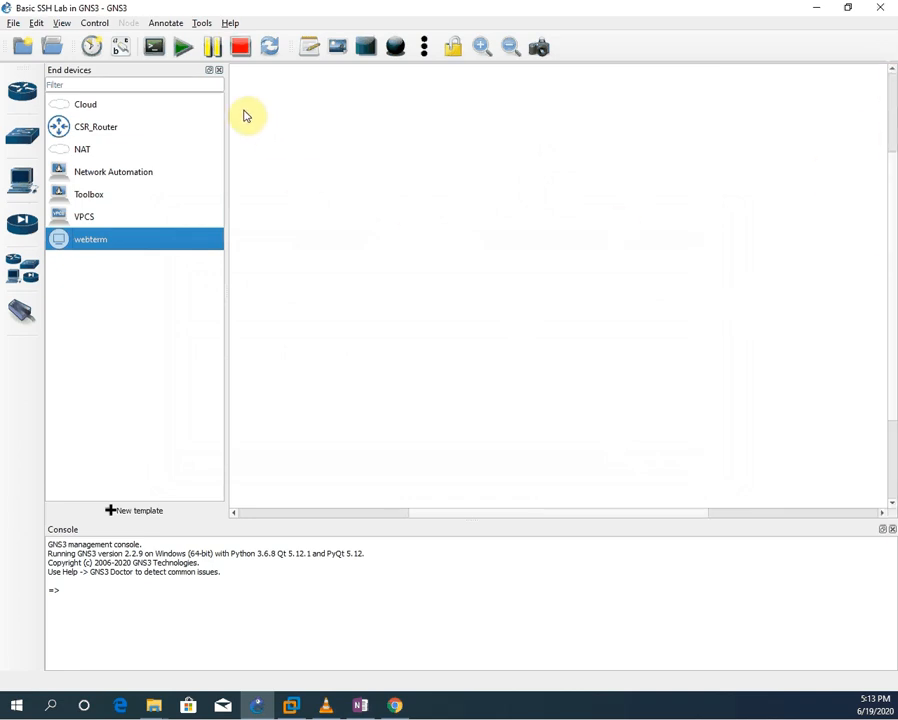
pyautogui.moveTo(22, 224)
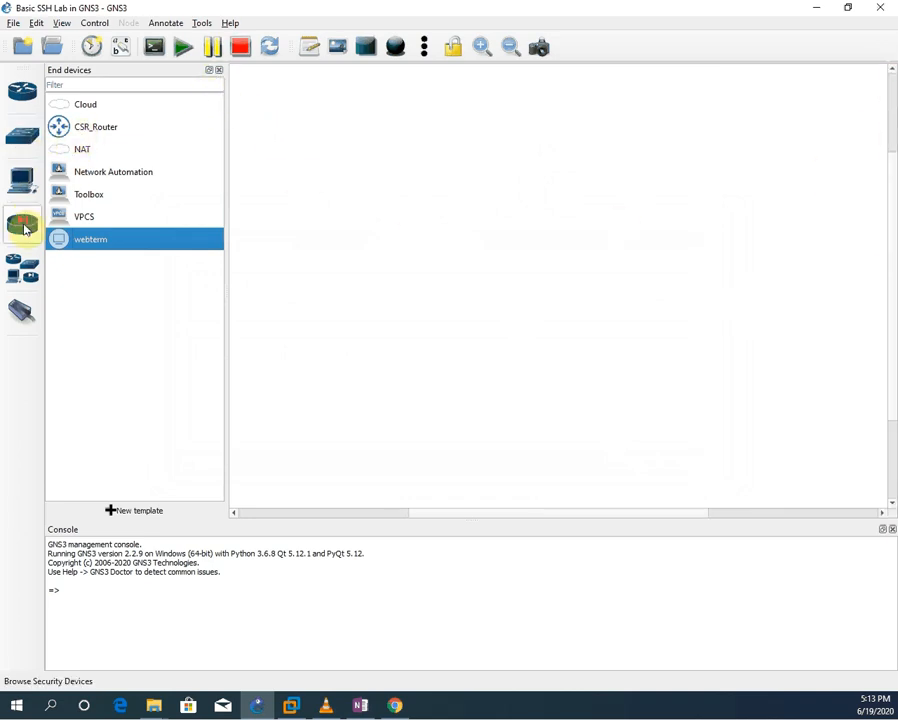
# Step: Place a switch from the All devices list onto the top right of the workspace
pyautogui.click(22, 224)
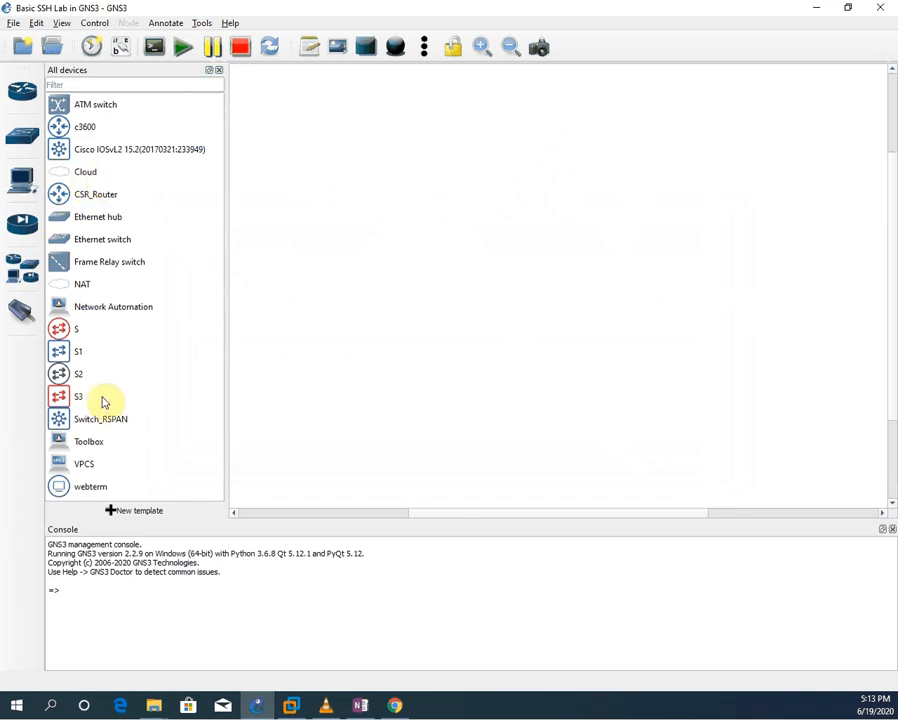
pyautogui.moveTo(76, 328); pyautogui.dragTo(512, 216)
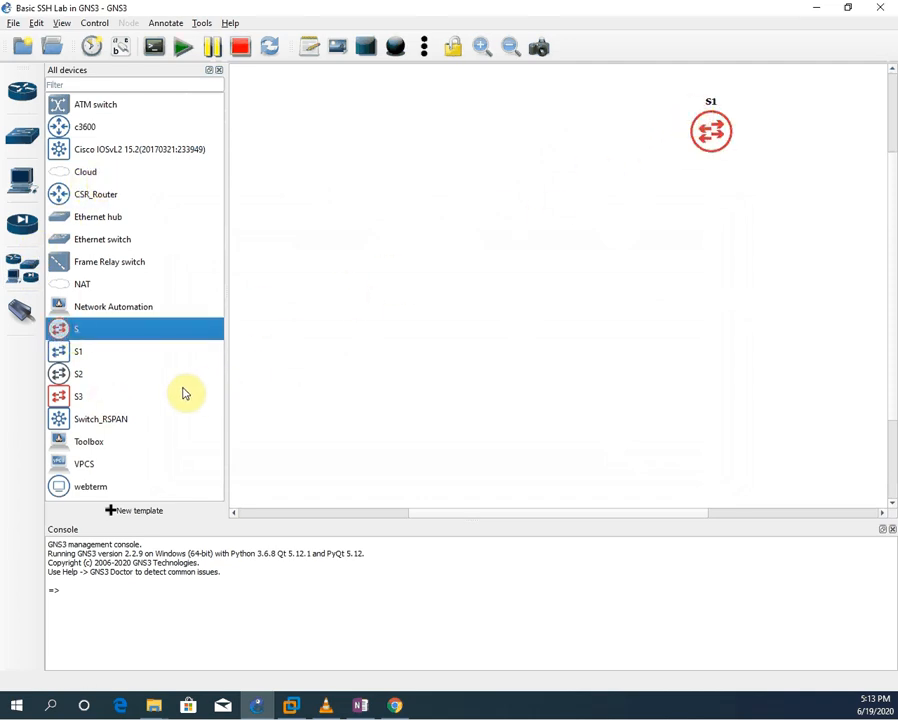
pyautogui.moveTo(96, 464)
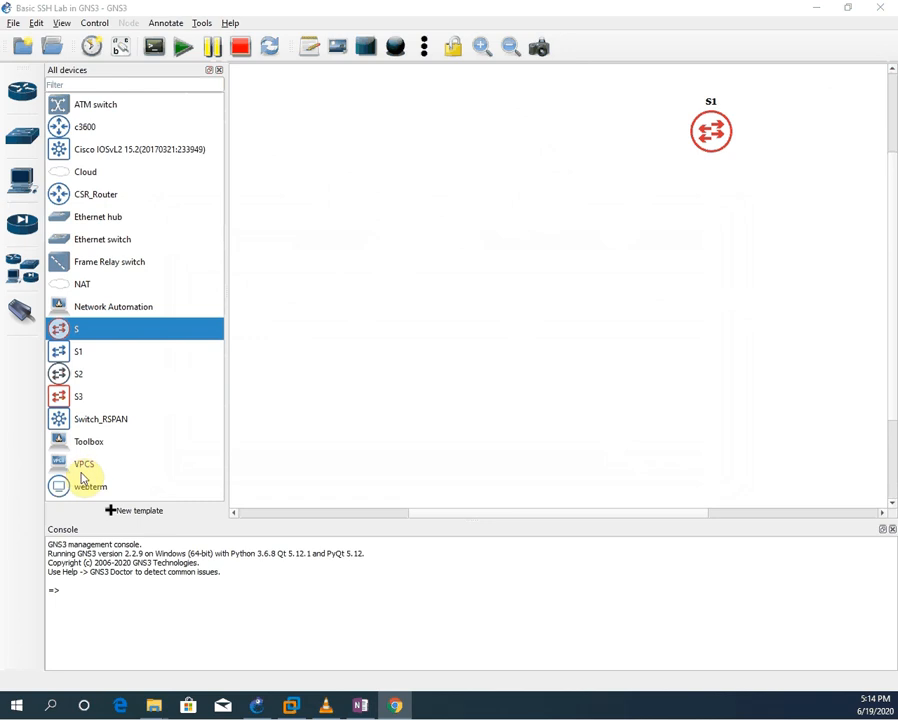
pyautogui.moveTo(84, 490)
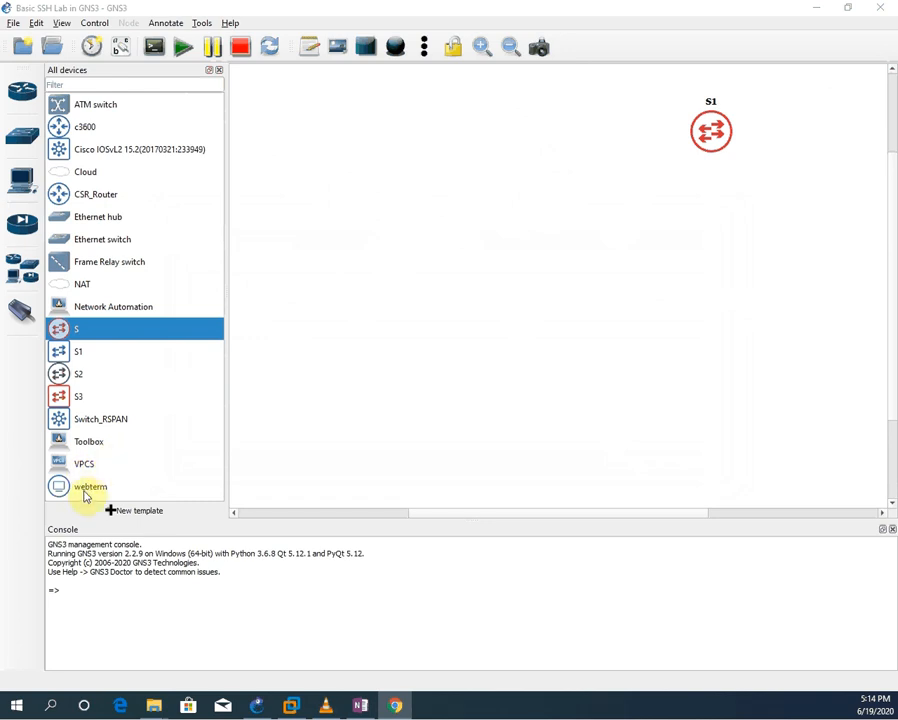
# Step: Place a webterm client node, webterm-1, below and left of the switch
pyautogui.click(90, 486)
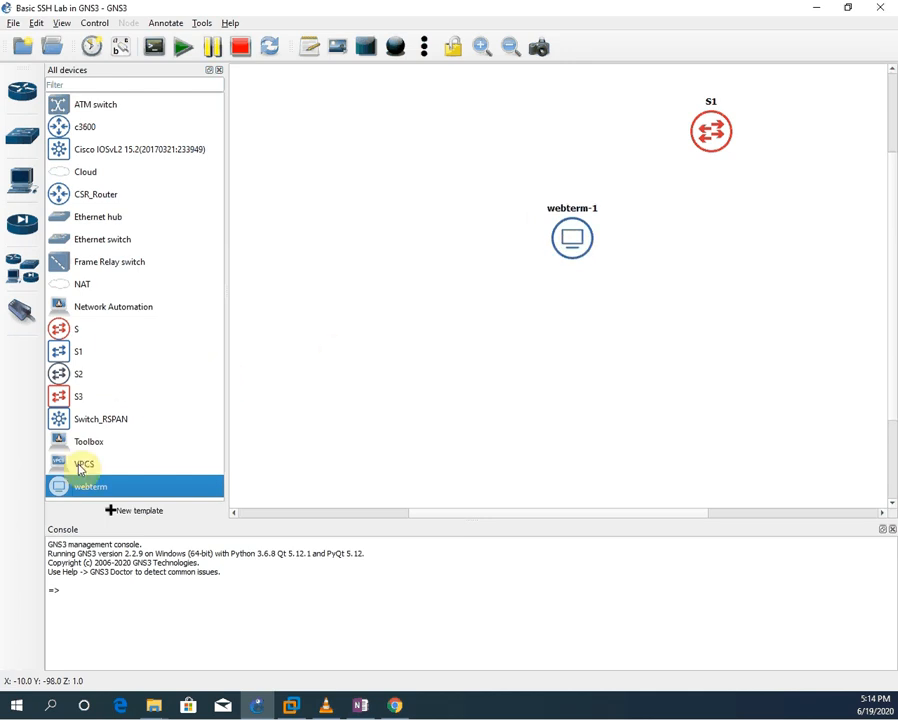
pyautogui.moveTo(80, 470)
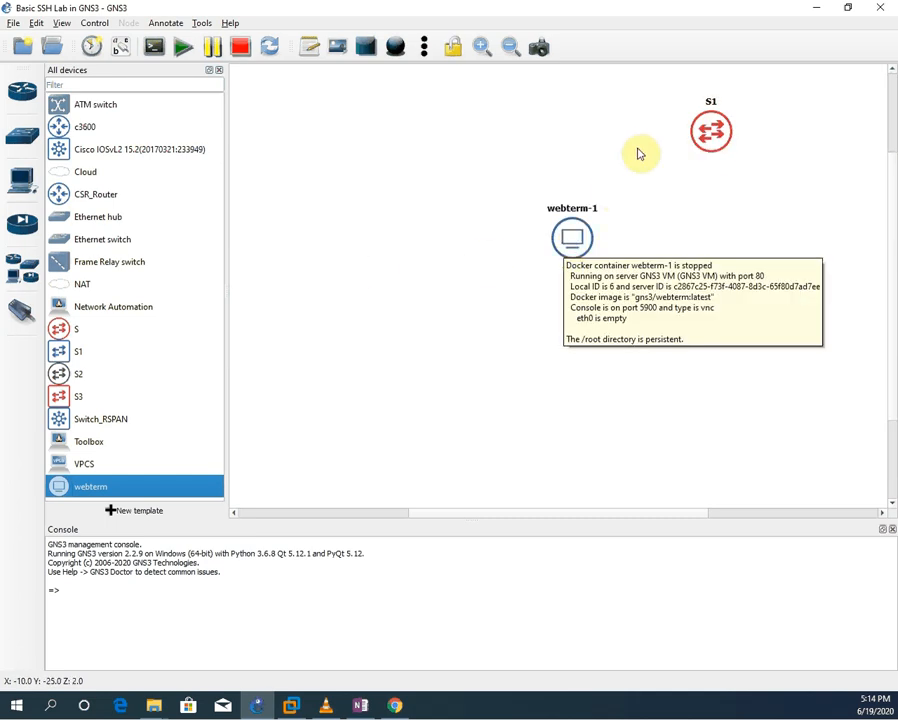
pyautogui.moveTo(516, 228)
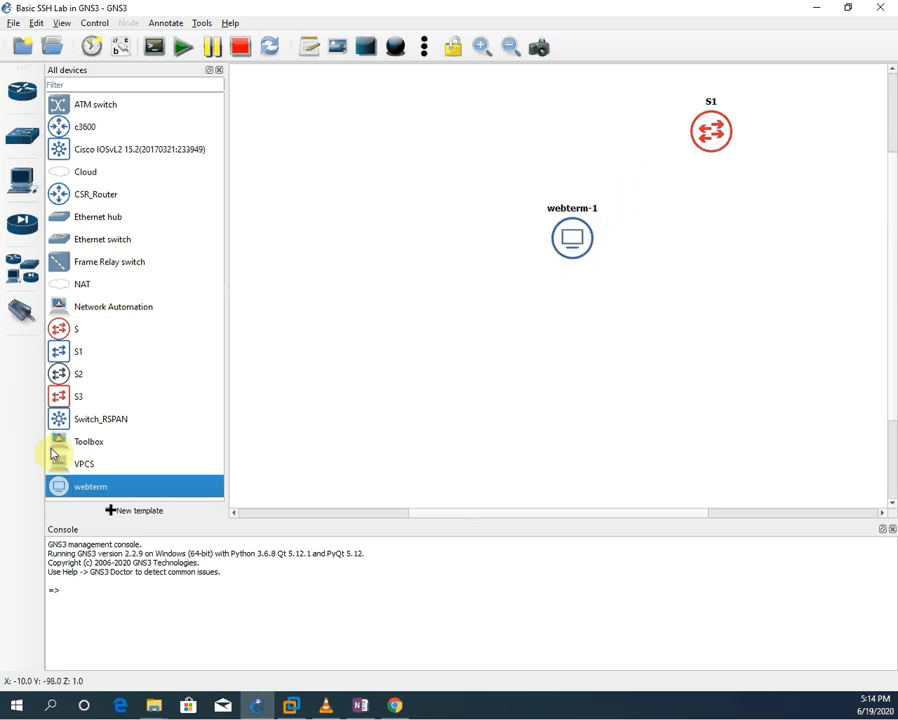
pyautogui.moveTo(572, 230)
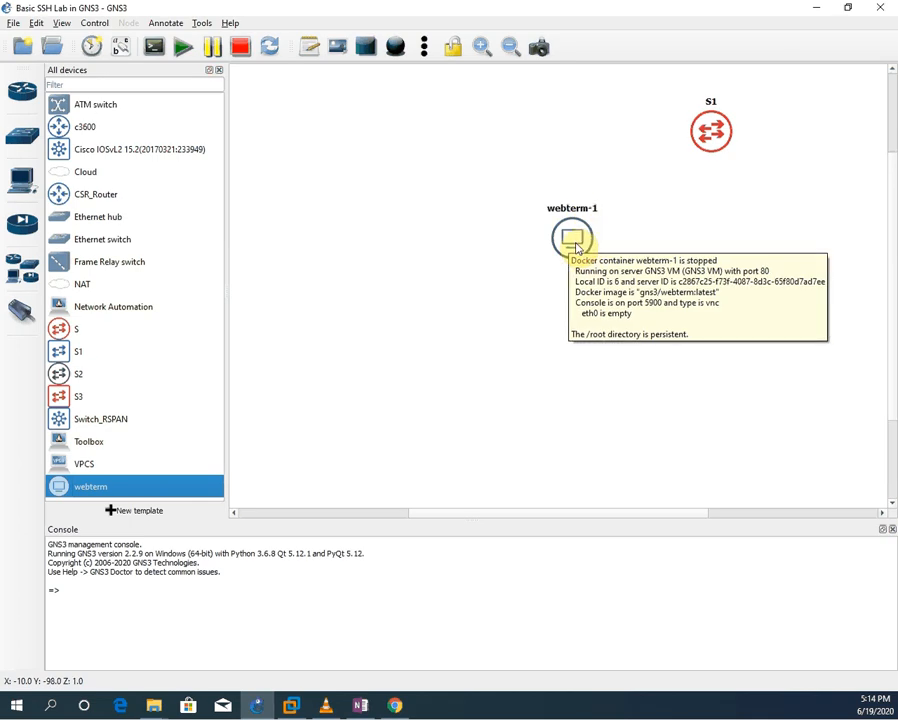
pyautogui.moveTo(598, 244)
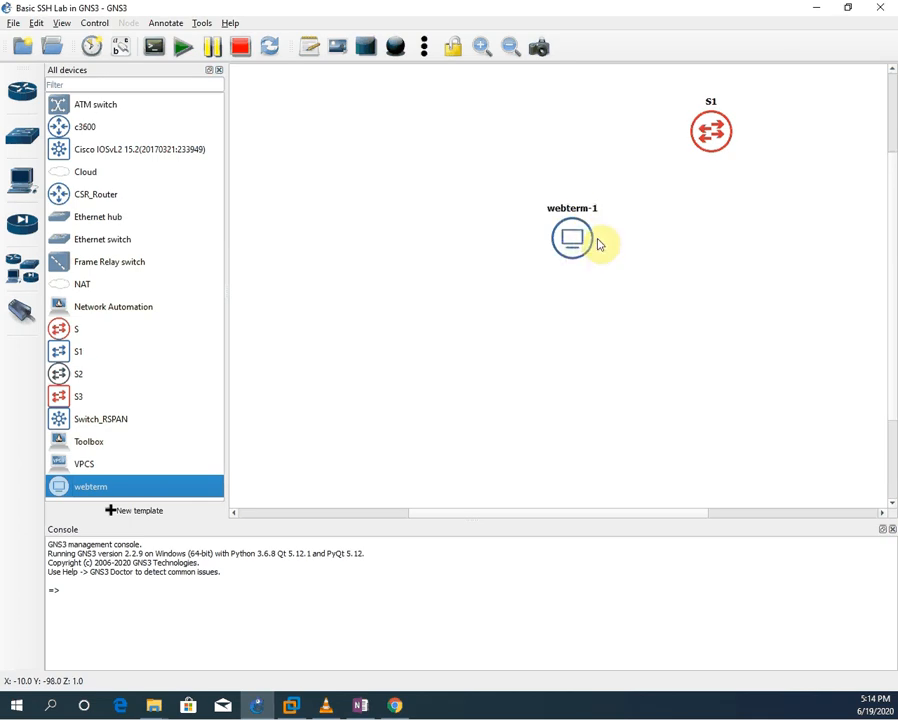
pyautogui.moveTo(572, 236)
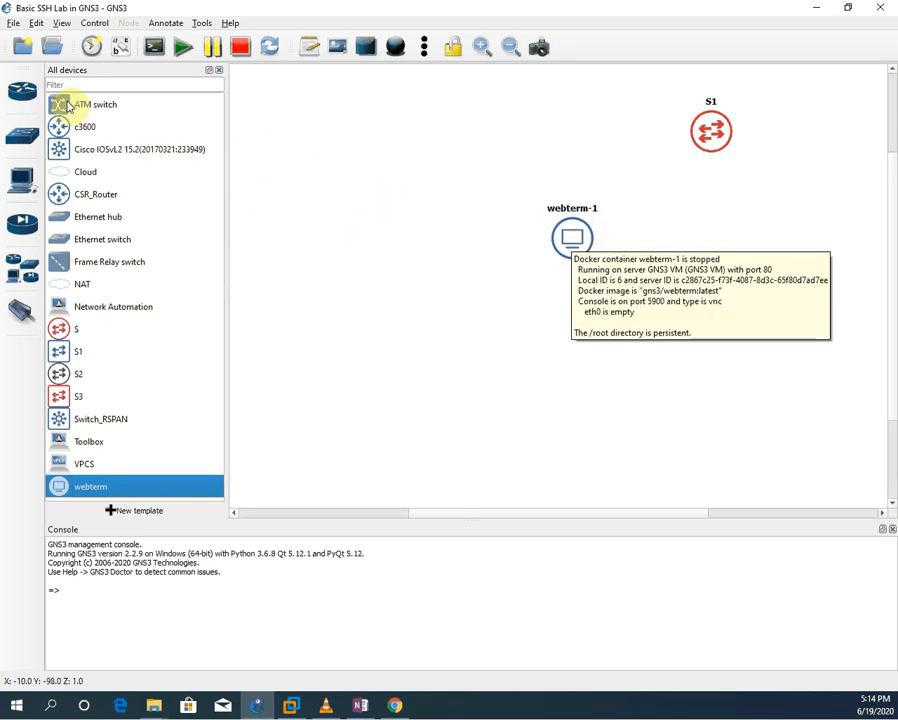
pyautogui.moveTo(572, 240)
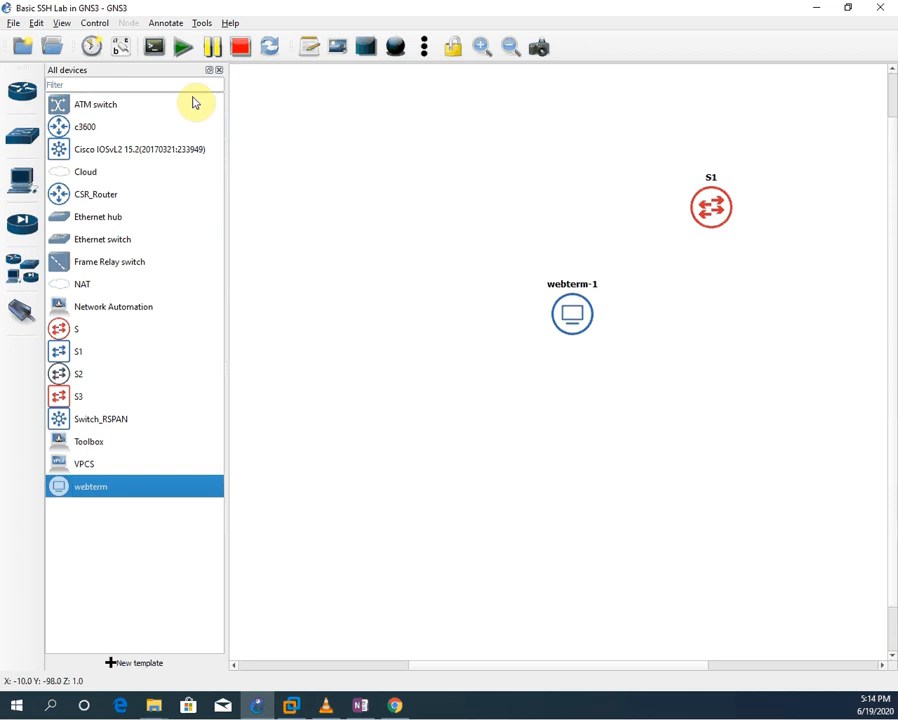
# Step: Show the alignment grid on the canvas and close the All devices dock
pyautogui.click(60, 22)
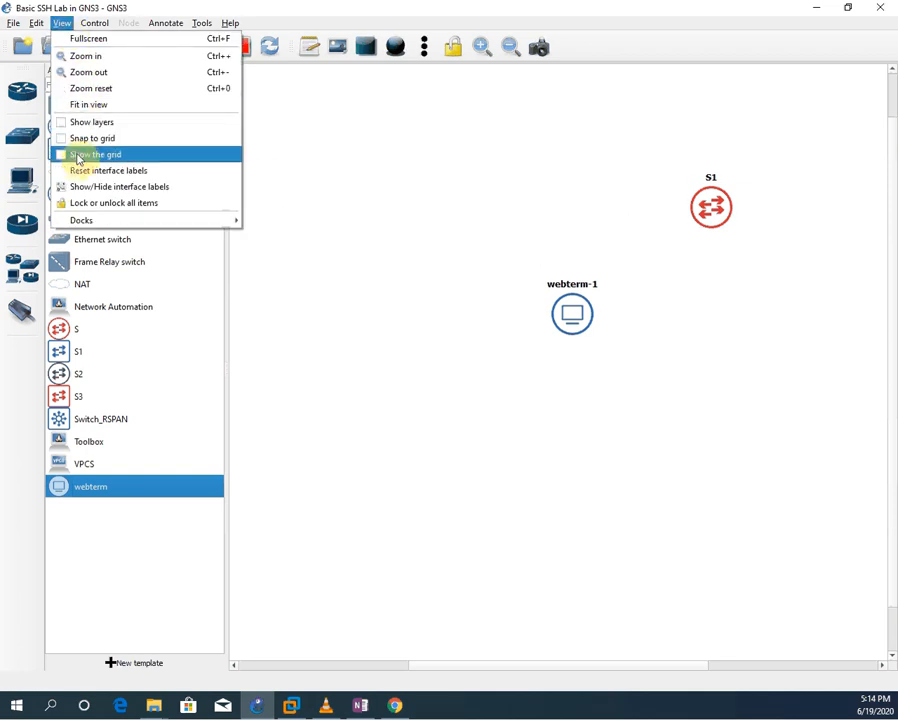
pyautogui.click(96, 154)
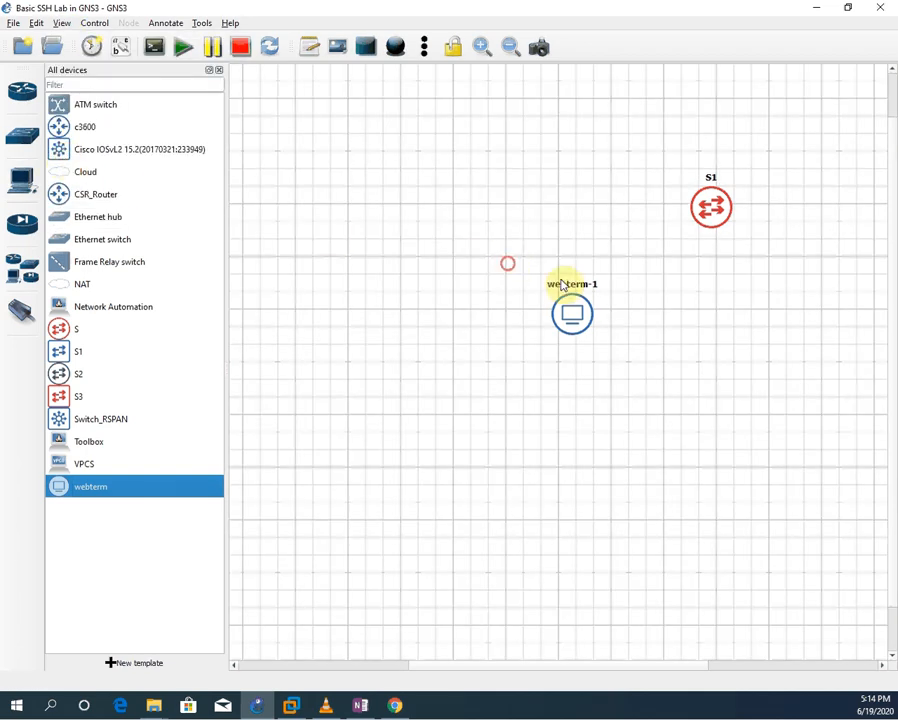
pyautogui.moveTo(470, 154)
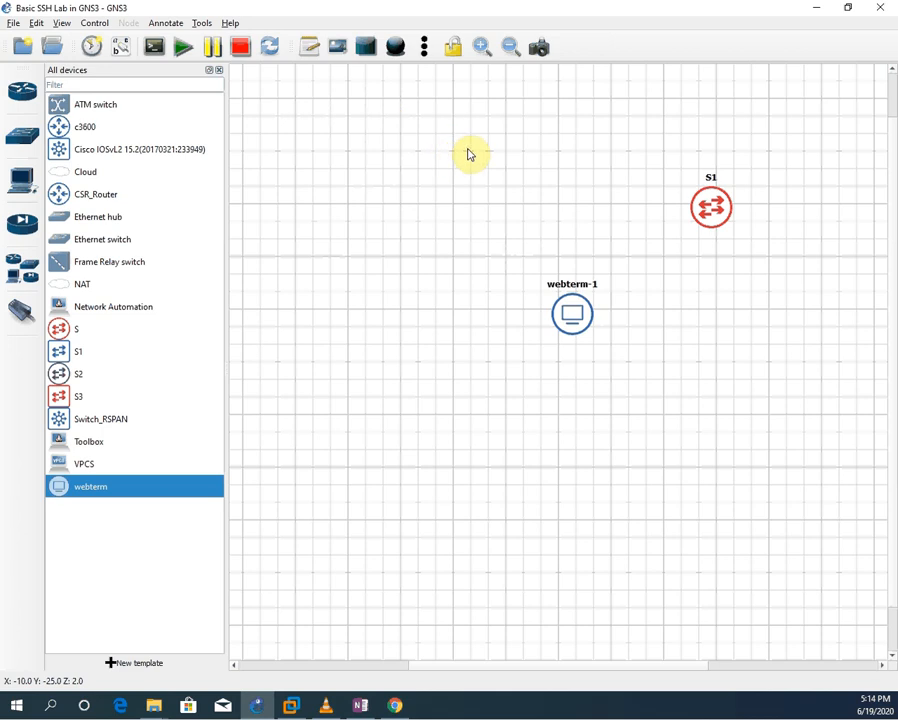
pyautogui.click(482, 48)
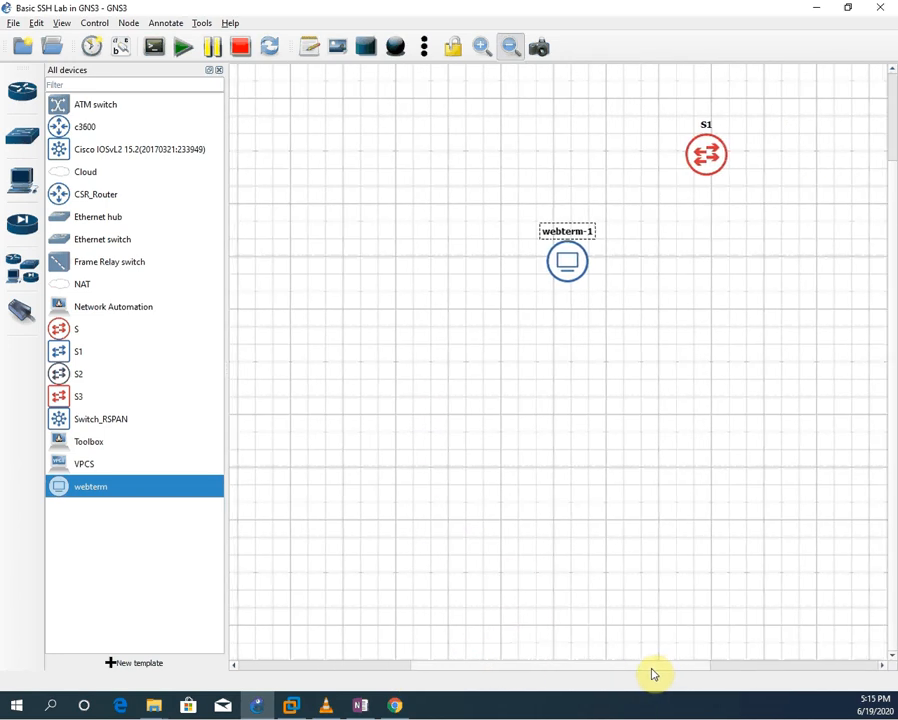
pyautogui.click(480, 48)
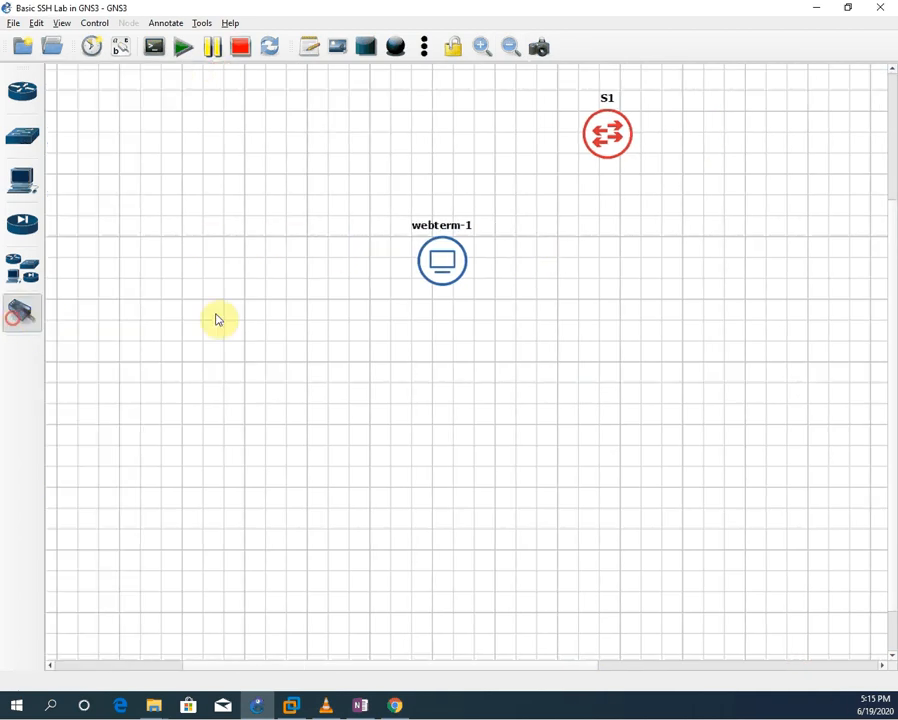
# Step: Link webterm-1 to switch S1 on port Ethernet0/0
pyautogui.moveTo(442, 260); pyautogui.dragTo(608, 132)
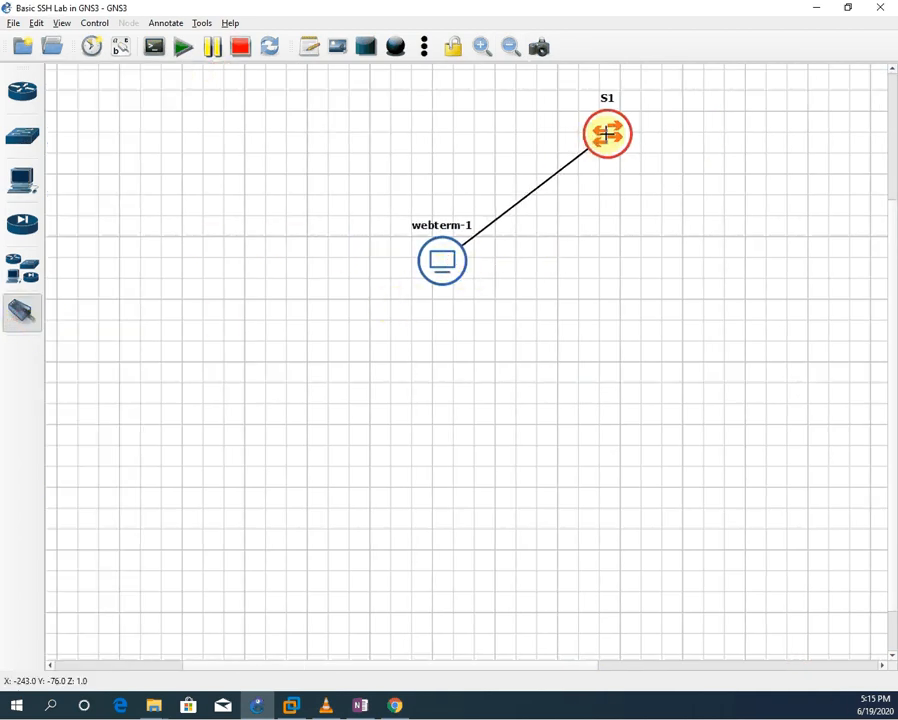
pyautogui.rightClick(608, 132)
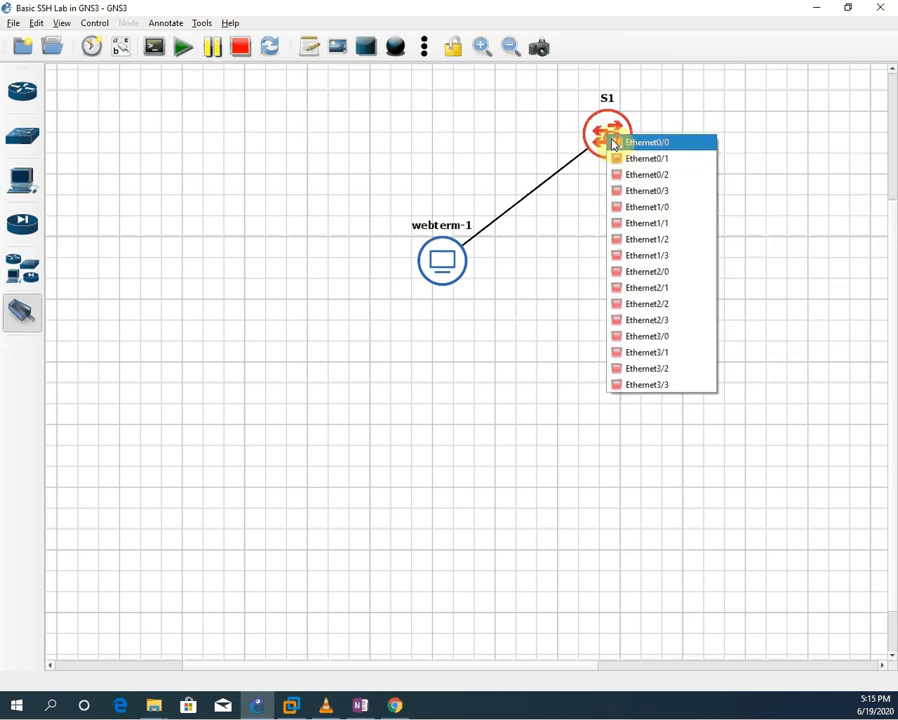
pyautogui.click(648, 142)
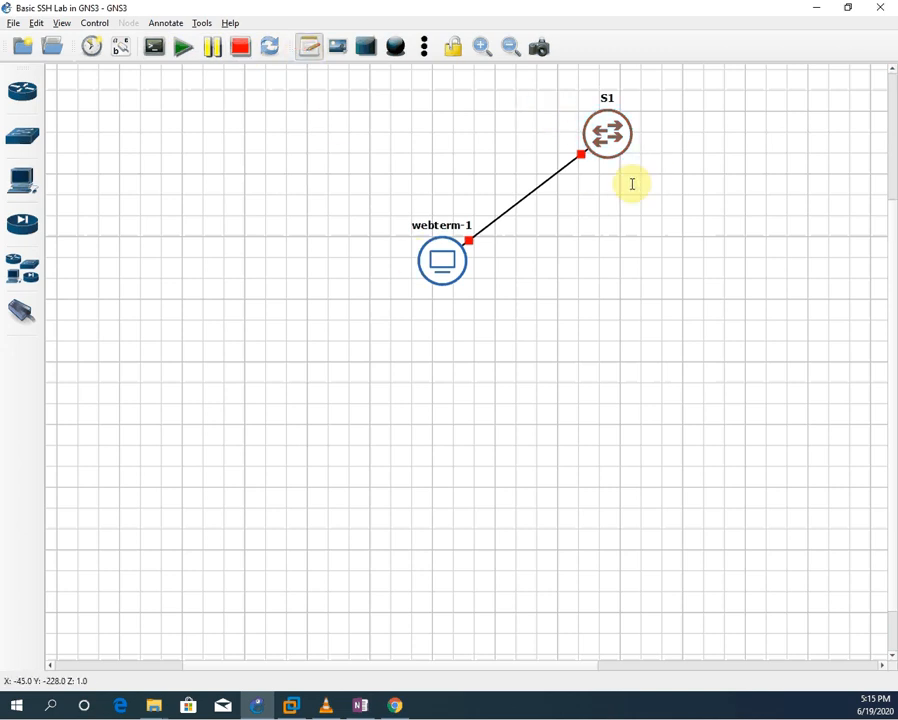
# Step: Add notes 192.168.1.1/24 beside S1 and 192.168.1.2/24 beside webterm-1
pyautogui.click(608, 132)
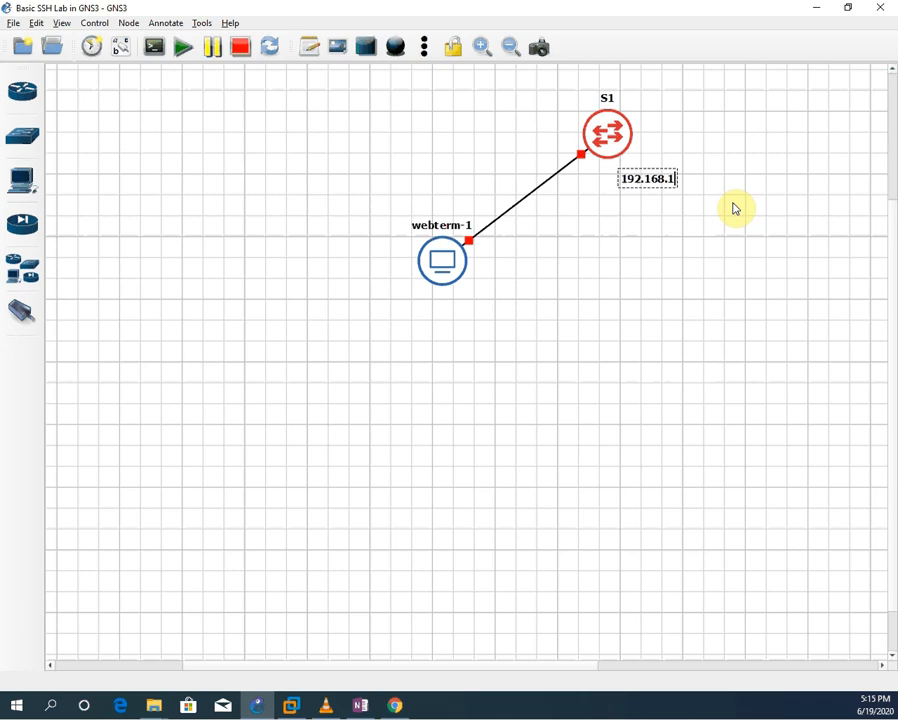
pyautogui.write('.1/ 24')
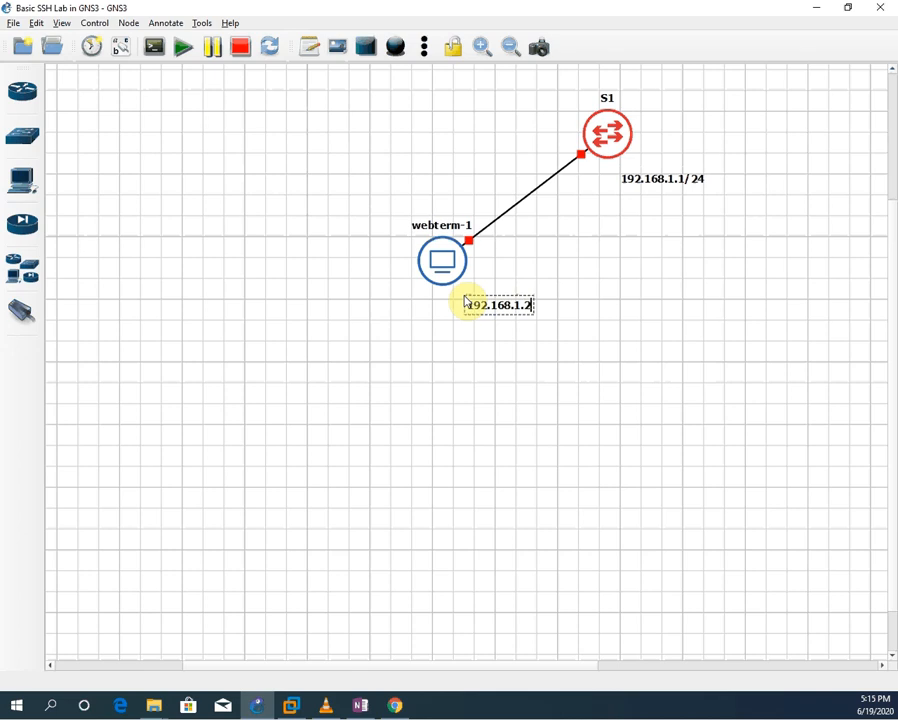
pyautogui.write('/24')
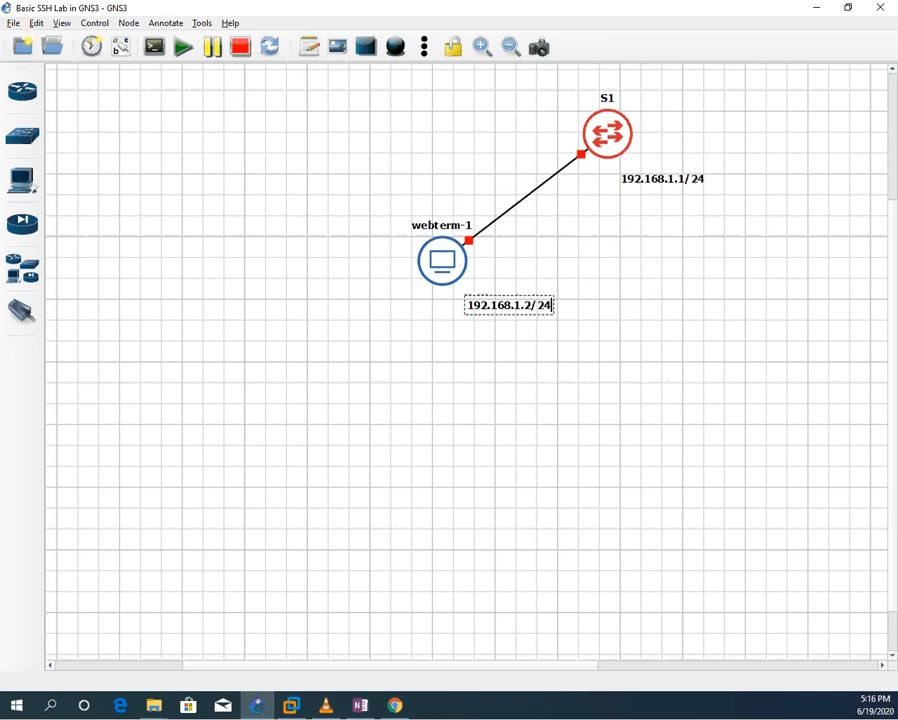
pyautogui.click(440, 260)
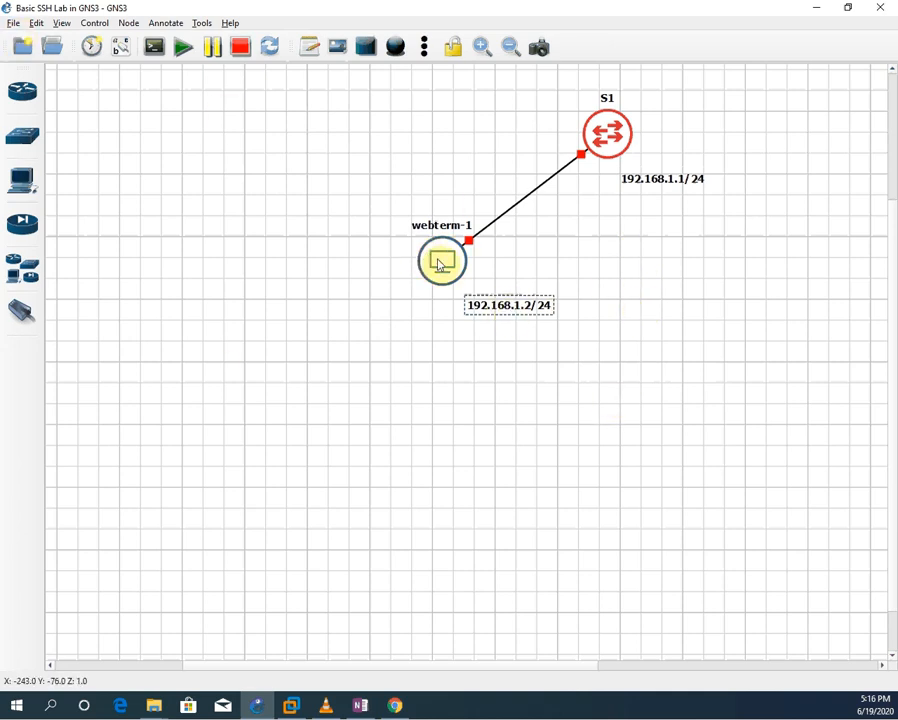
pyautogui.moveTo(440, 260)
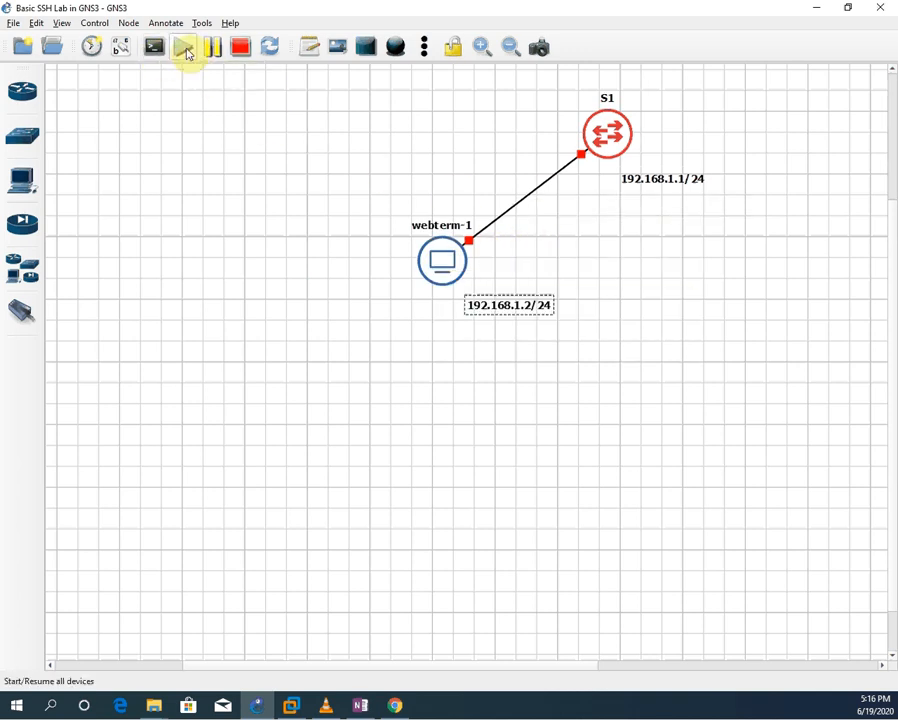
# Step: Save webterm-1's static eth0 config: 192.168.1.2, netmask 255.255.255.0, gateway 192.168.1.1
pyautogui.click(184, 48)
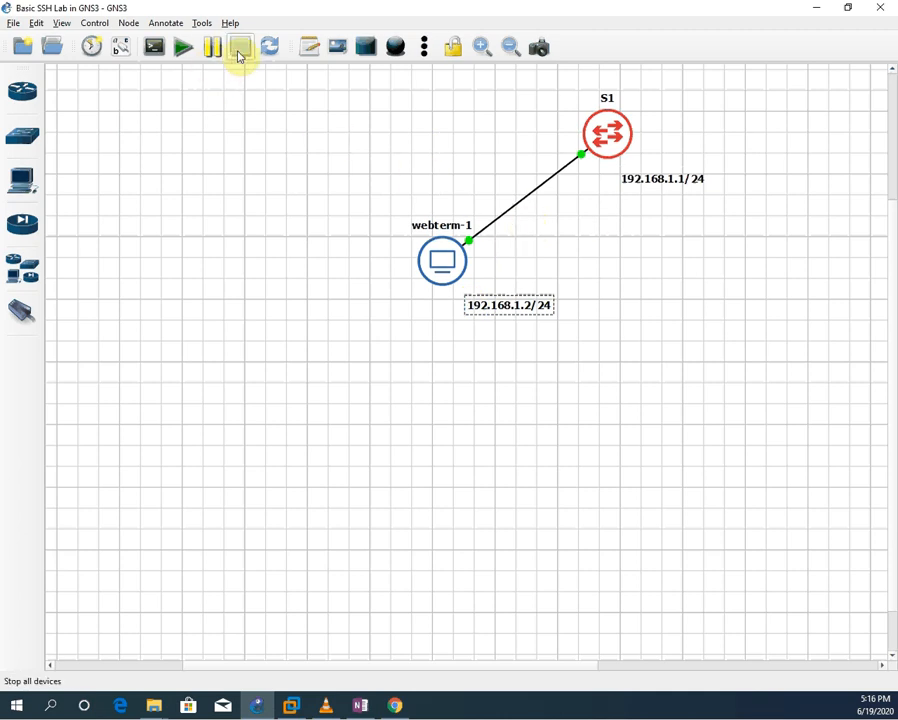
pyautogui.click(182, 48)
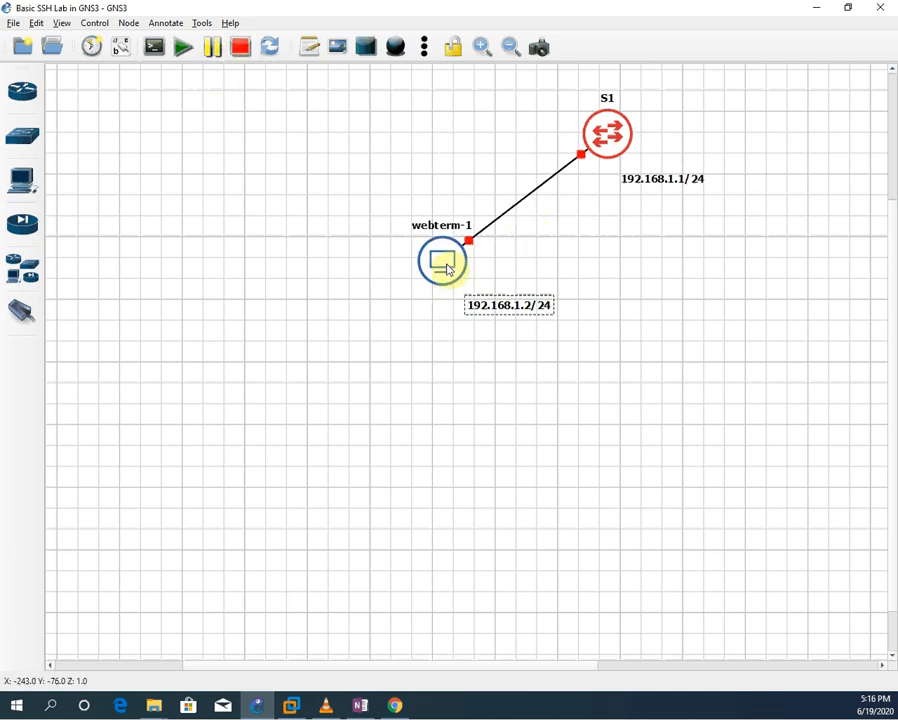
pyautogui.rightClick(440, 260)
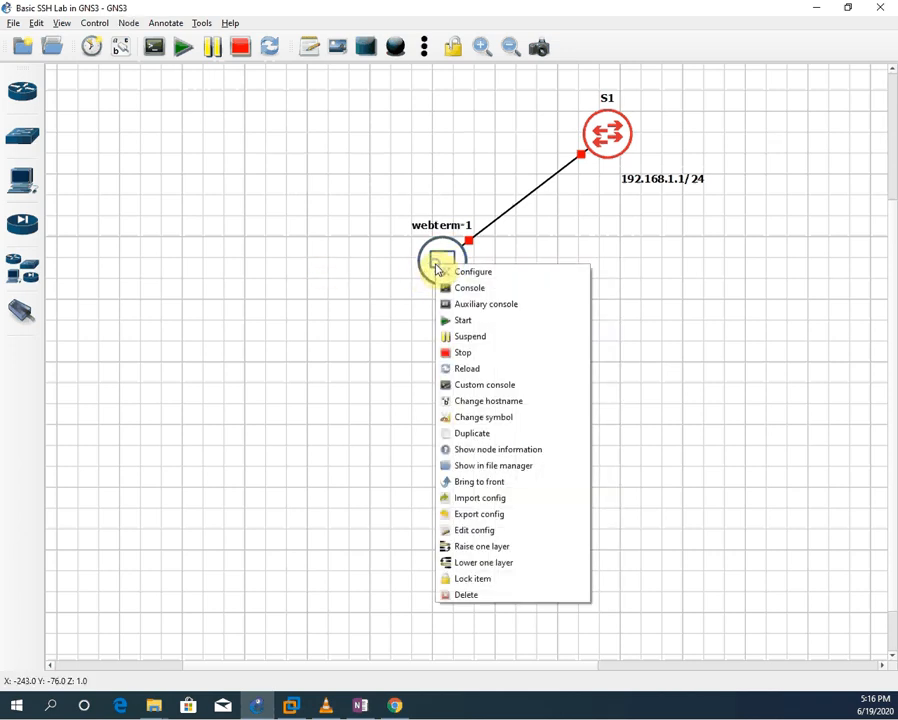
pyautogui.moveTo(474, 530)
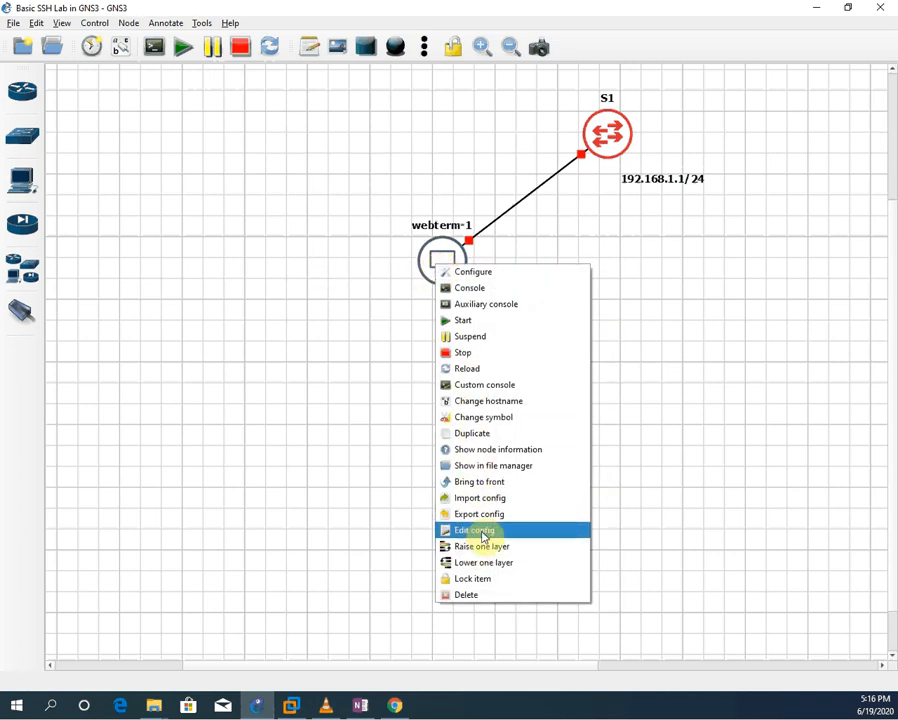
pyautogui.click(472, 528)
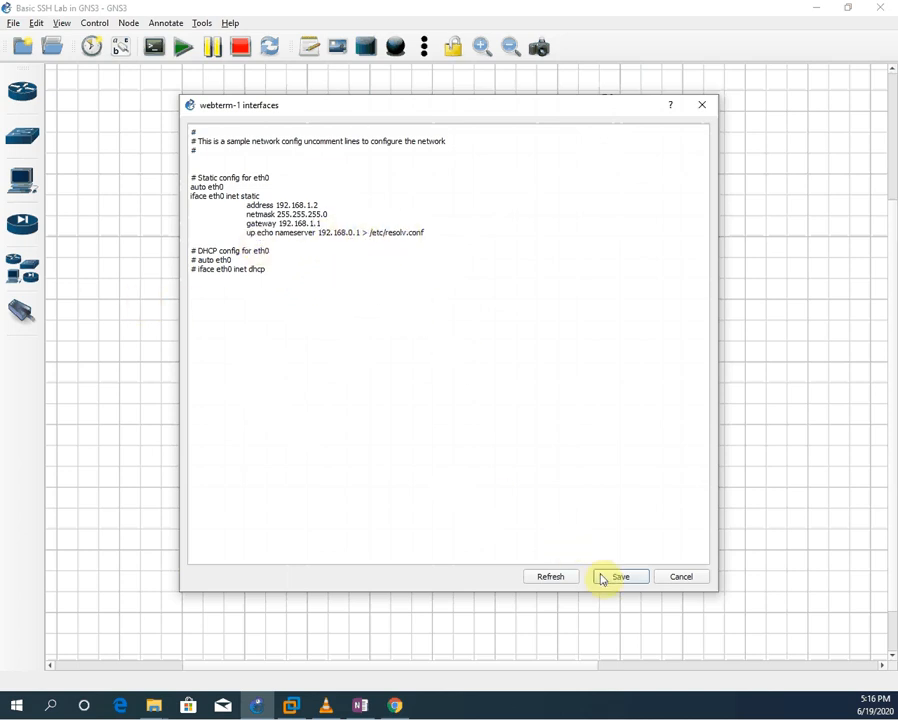
pyautogui.click(620, 576)
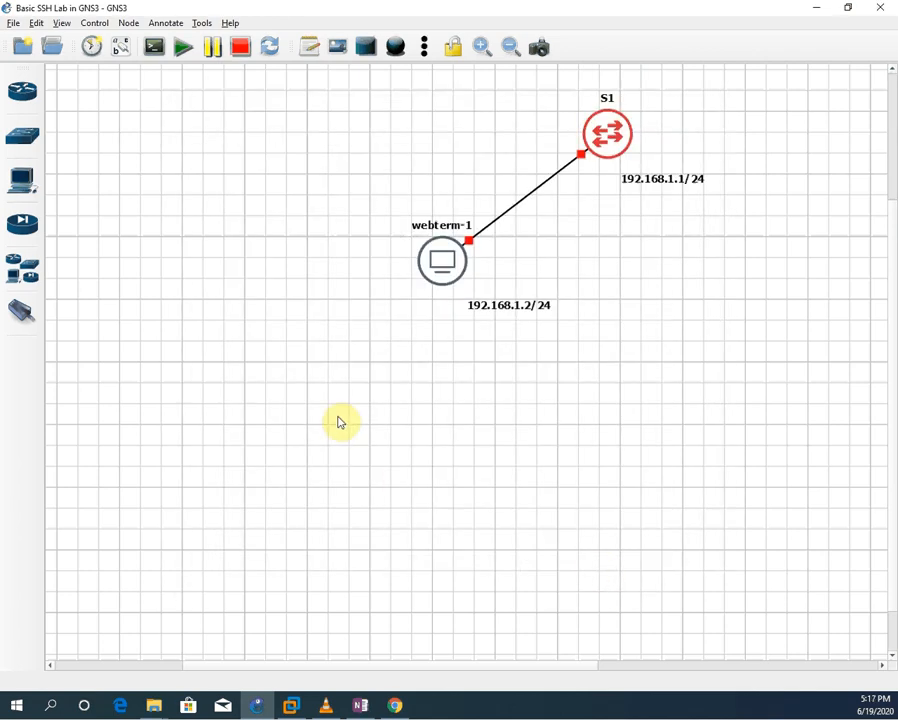
# Step: Start all lab devices and bring up S1's console session in SecureCRT
pyautogui.click(442, 260)
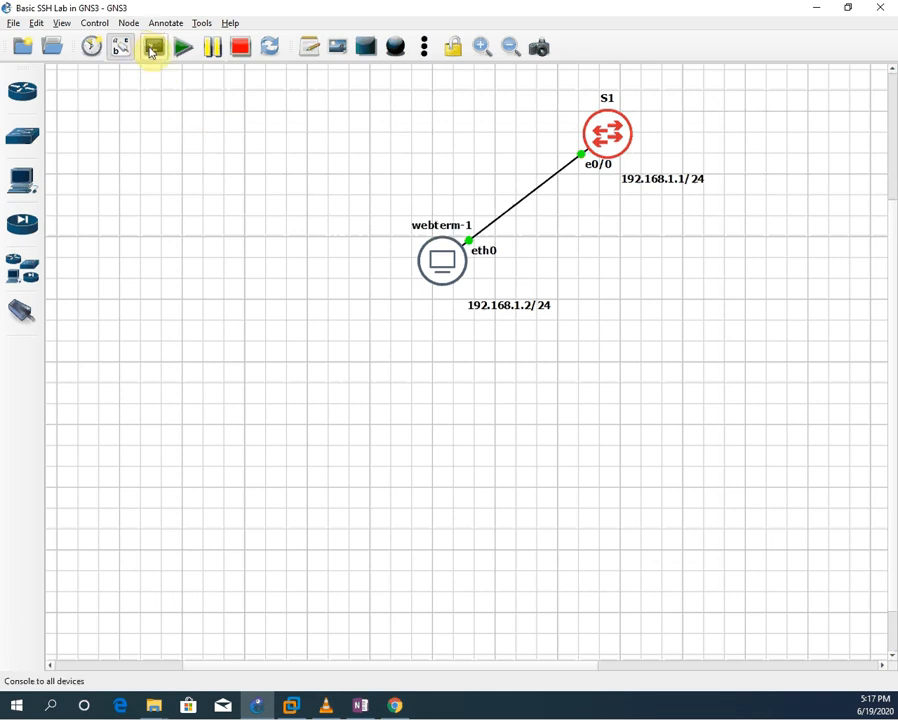
pyautogui.click(608, 134)
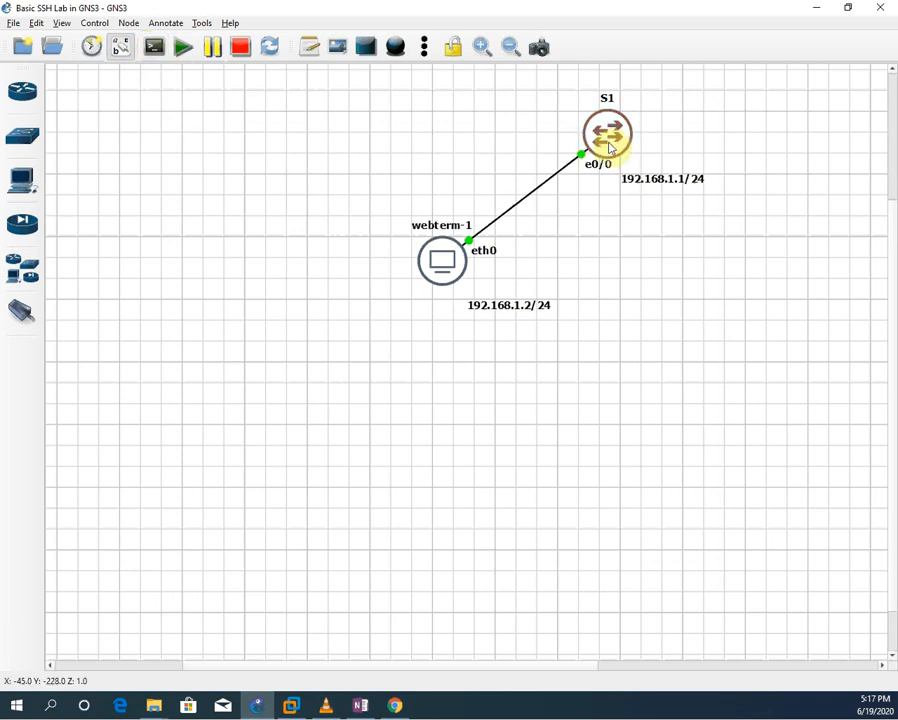
pyautogui.click(152, 48)
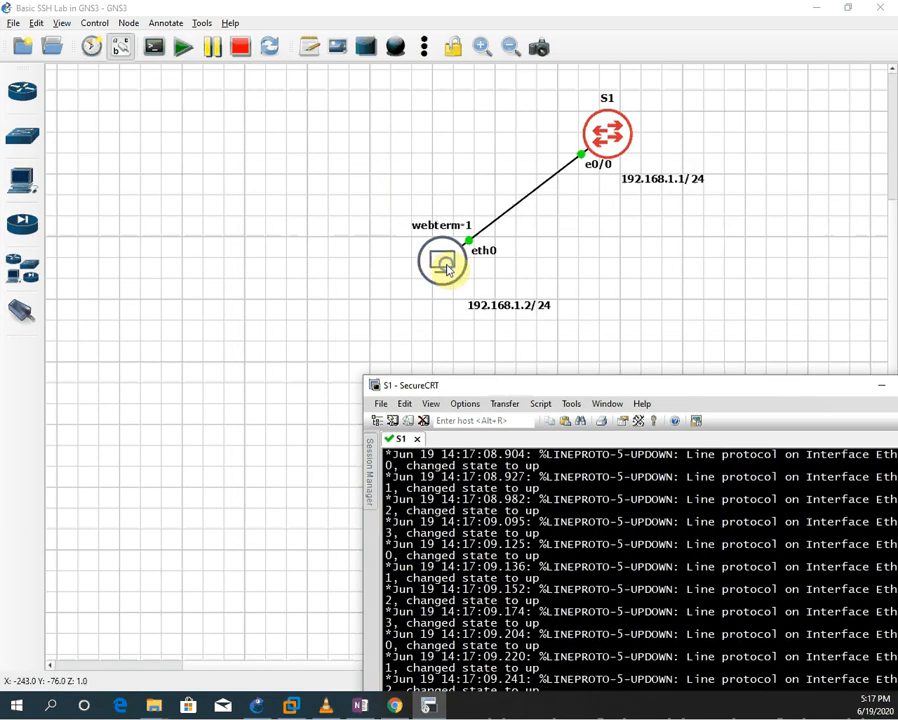
# Step: Open webterm-1's VNC desktop, exit JWM to reconnect, and move the S1 console aside
pyautogui.click(882, 384)
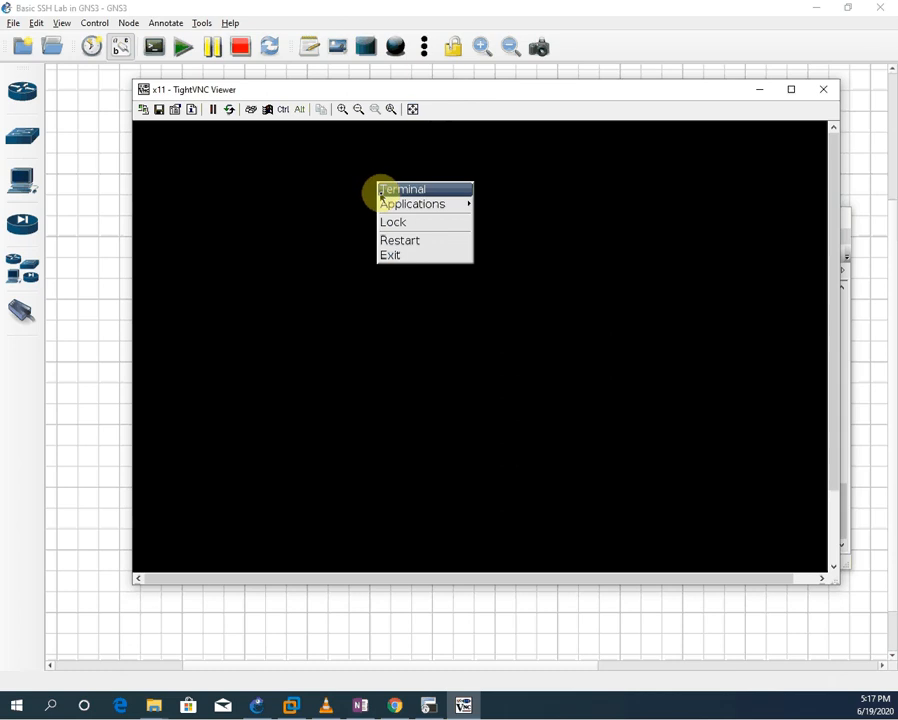
pyautogui.click(390, 256)
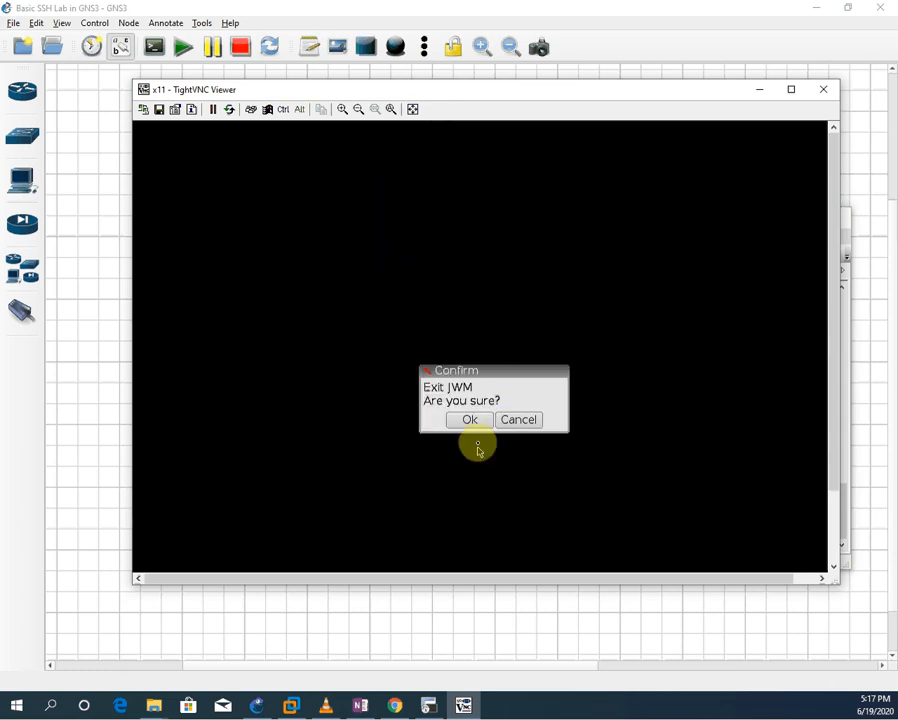
pyautogui.click(470, 420)
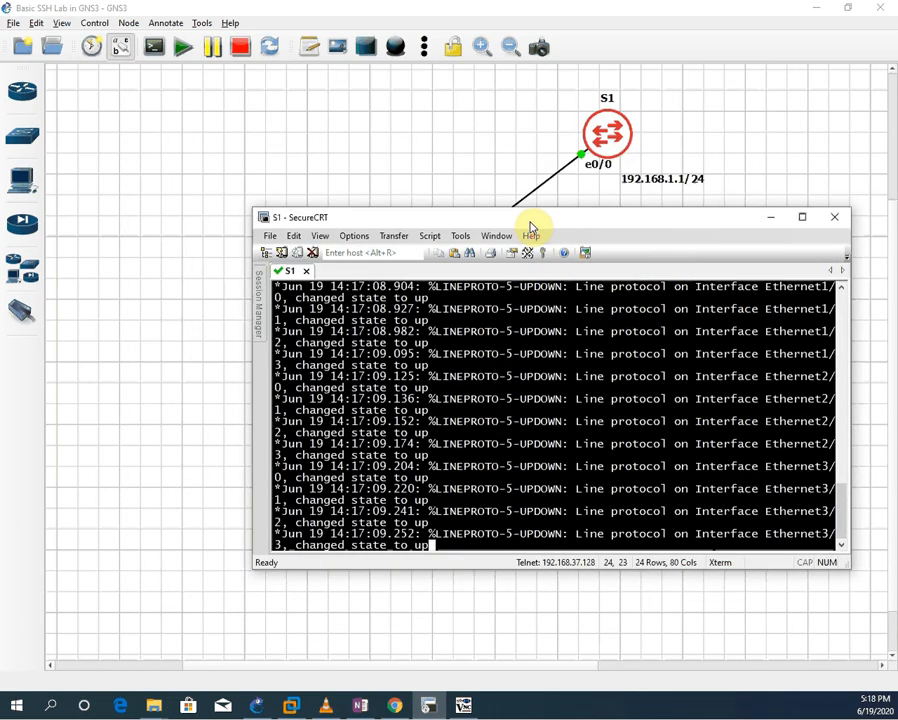
pyautogui.moveTo(530, 216); pyautogui.dragTo(496, 160)
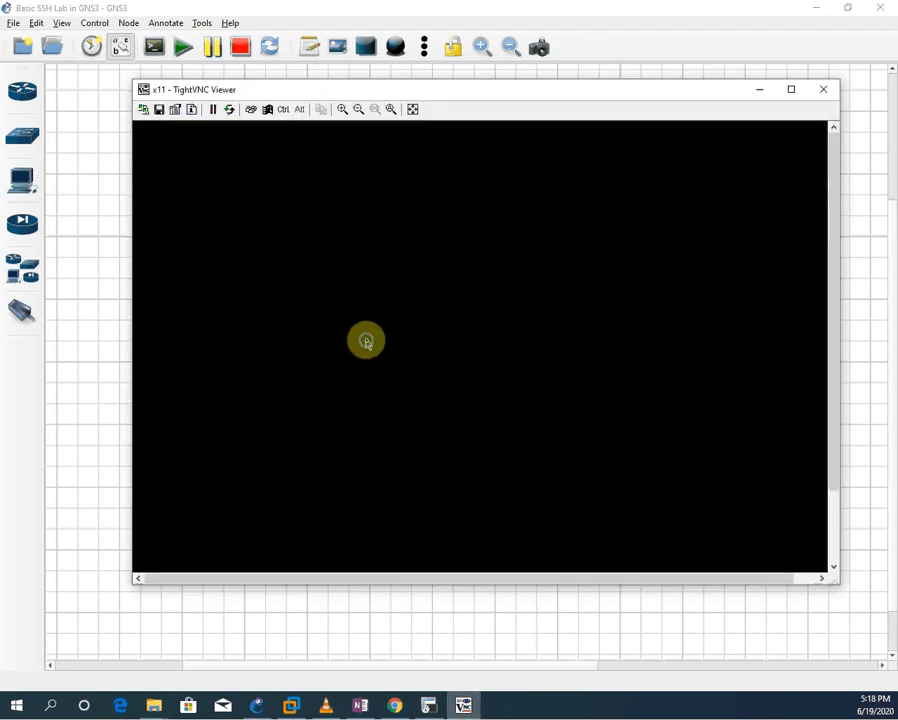
pyautogui.moveTo(416, 268)
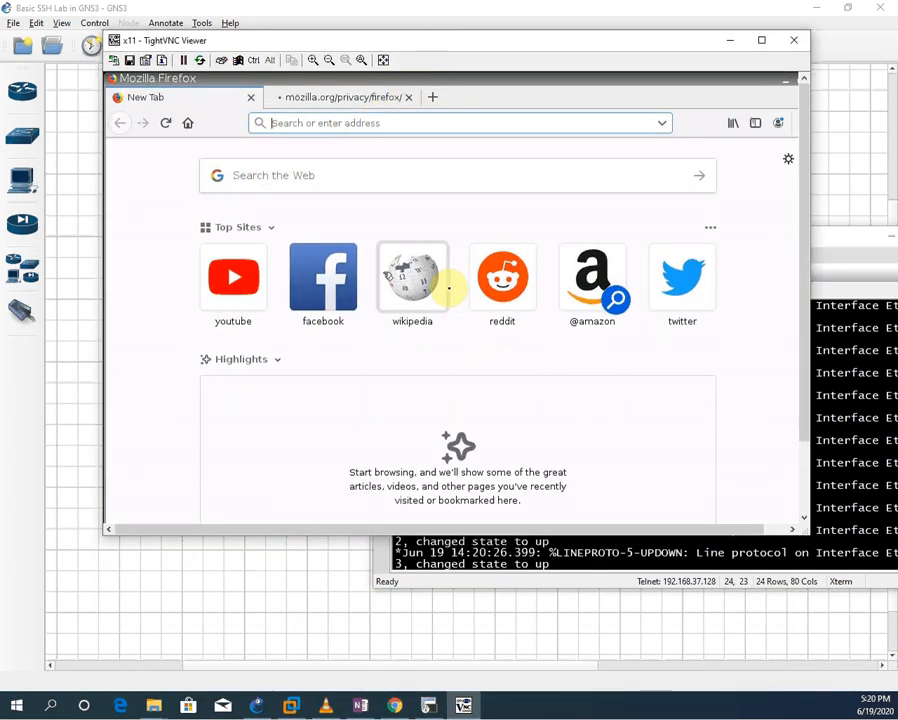
pyautogui.moveTo(810, 148)
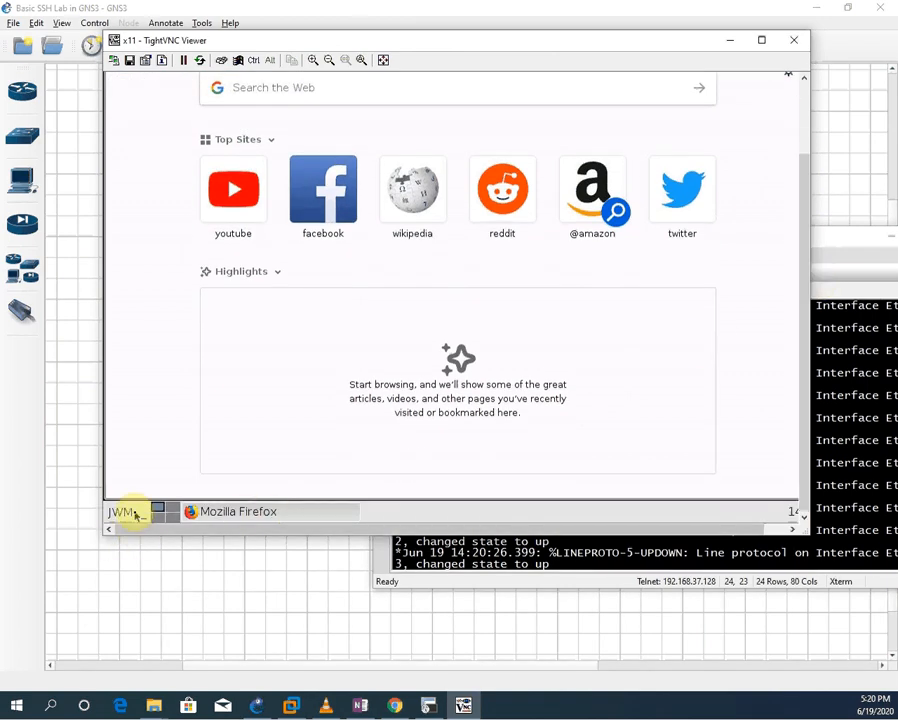
# Step: Launch a root terminal from the JWM taskbar menu on webterm-1
pyautogui.click(120, 512)
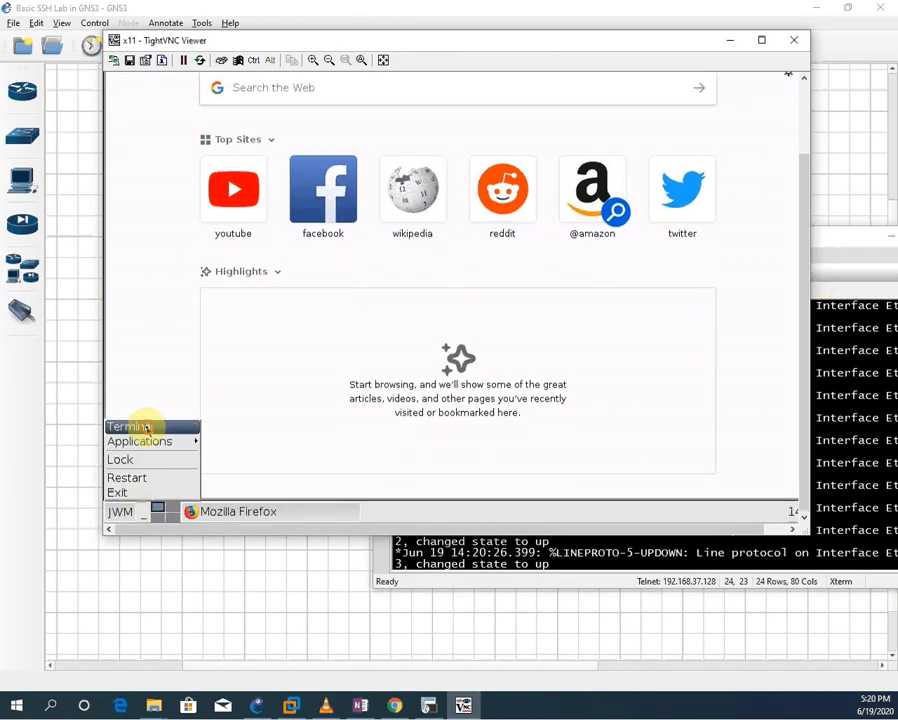
pyautogui.click(128, 428)
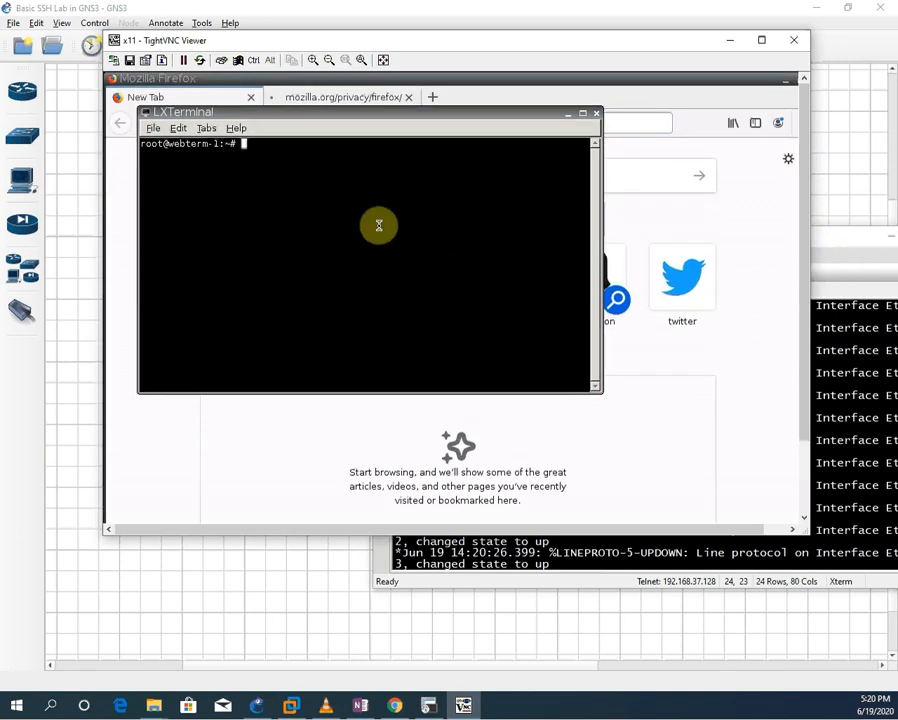
pyautogui.moveTo(324, 200)
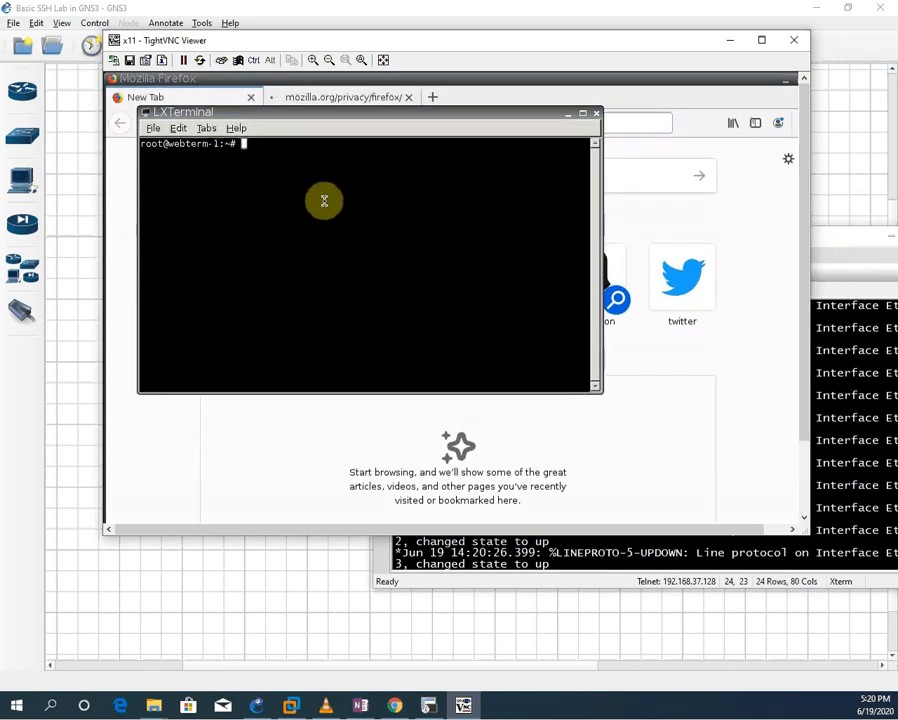
pyautogui.moveTo(324, 210)
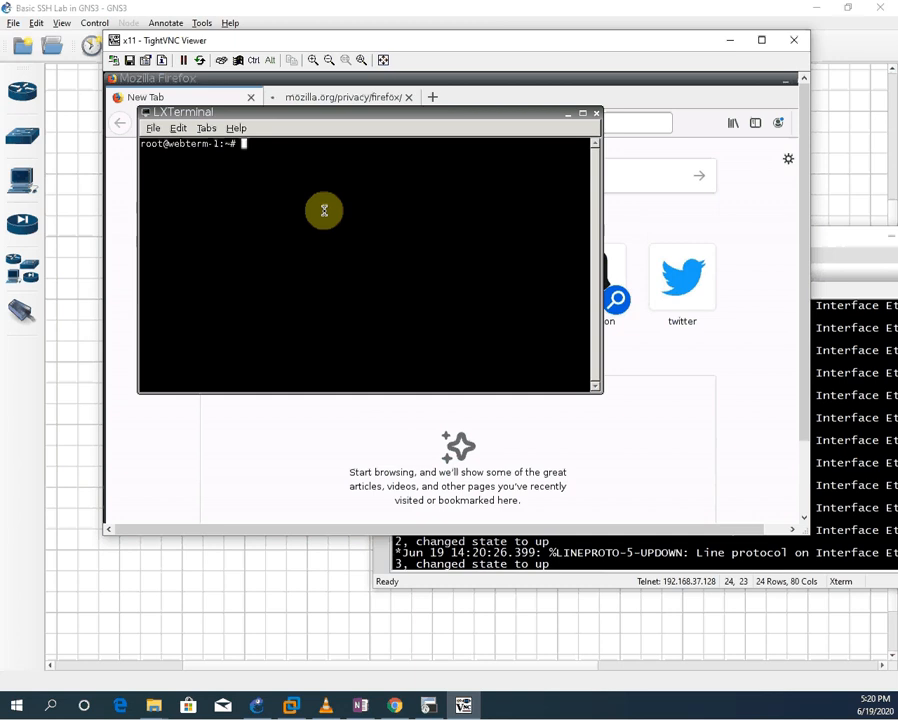
pyautogui.moveTo(420, 222)
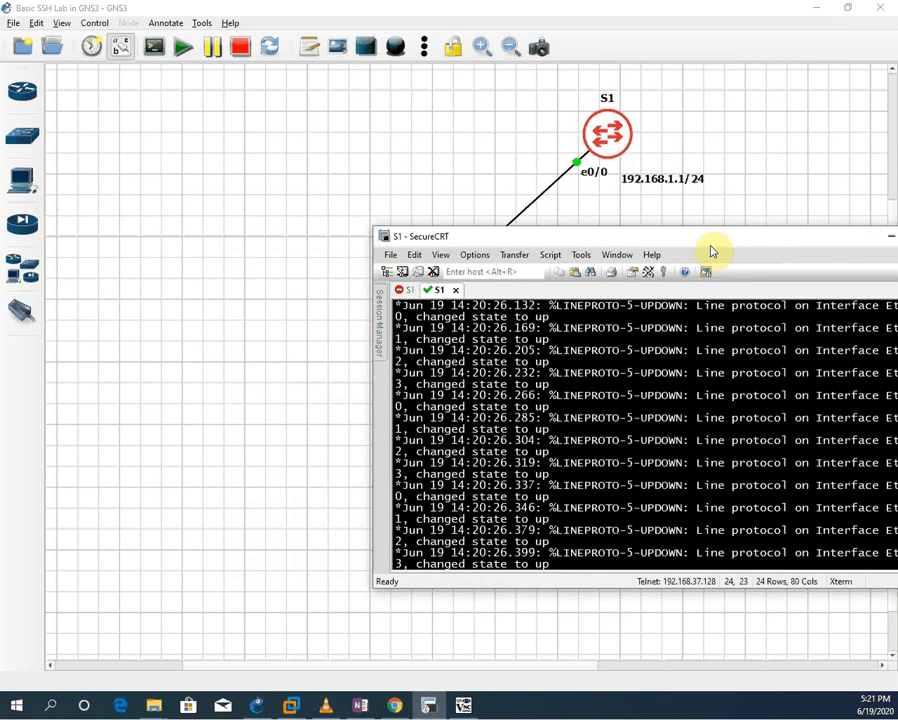
pyautogui.moveTo(710, 236); pyautogui.dragTo(400, 212)
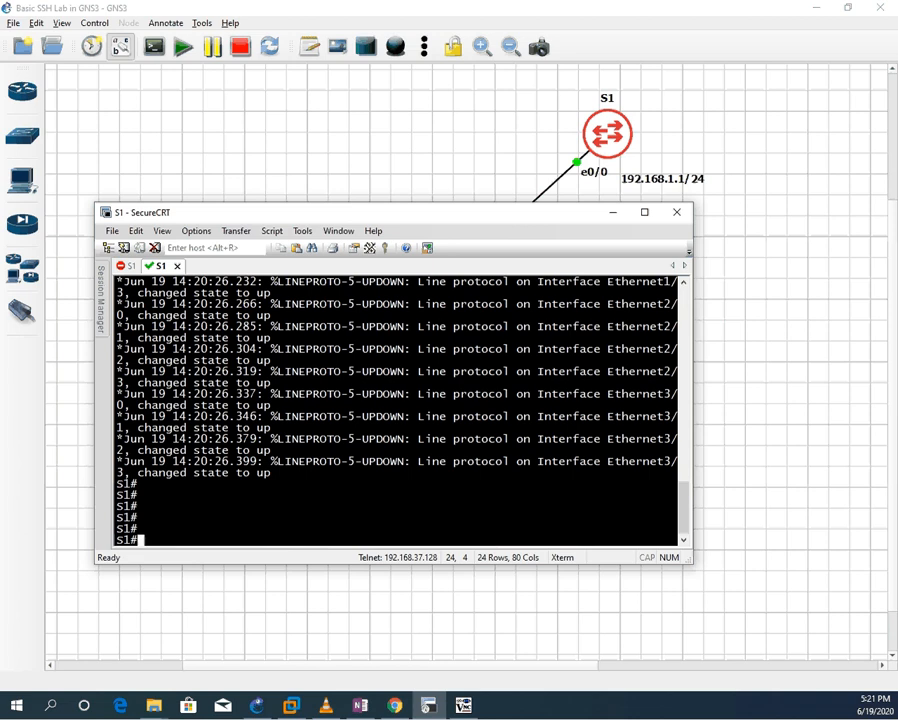
pyautogui.write('config t')
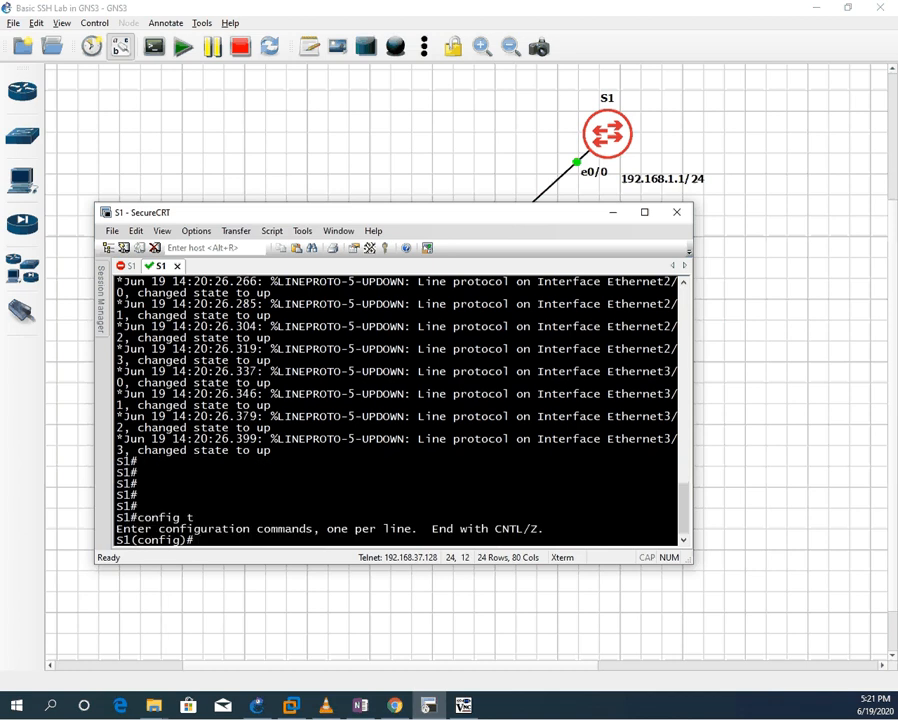
pyautogui.write('user')
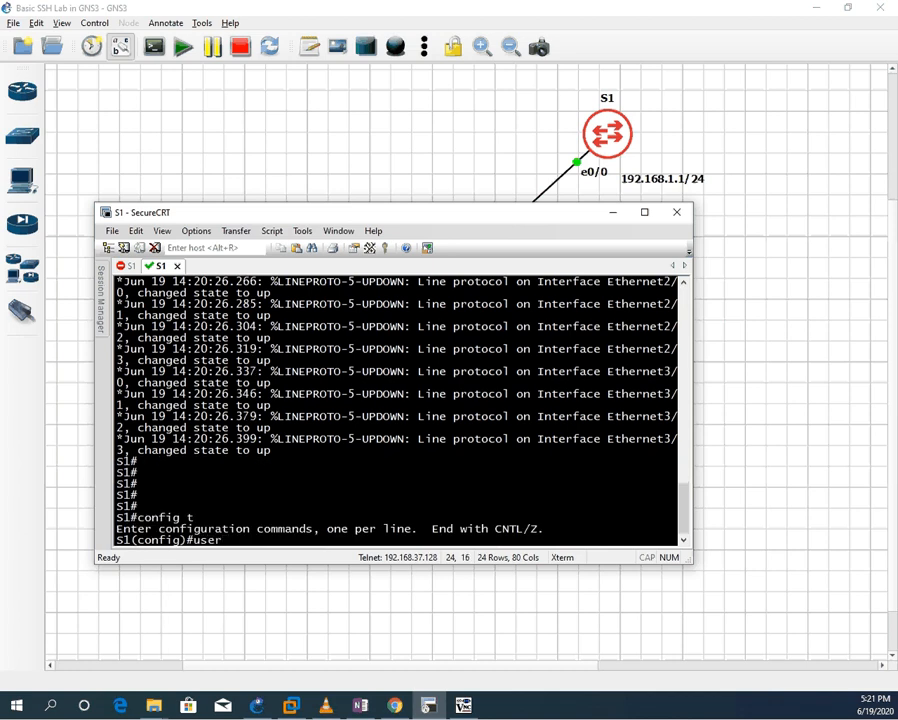
pyautogui.write('name')
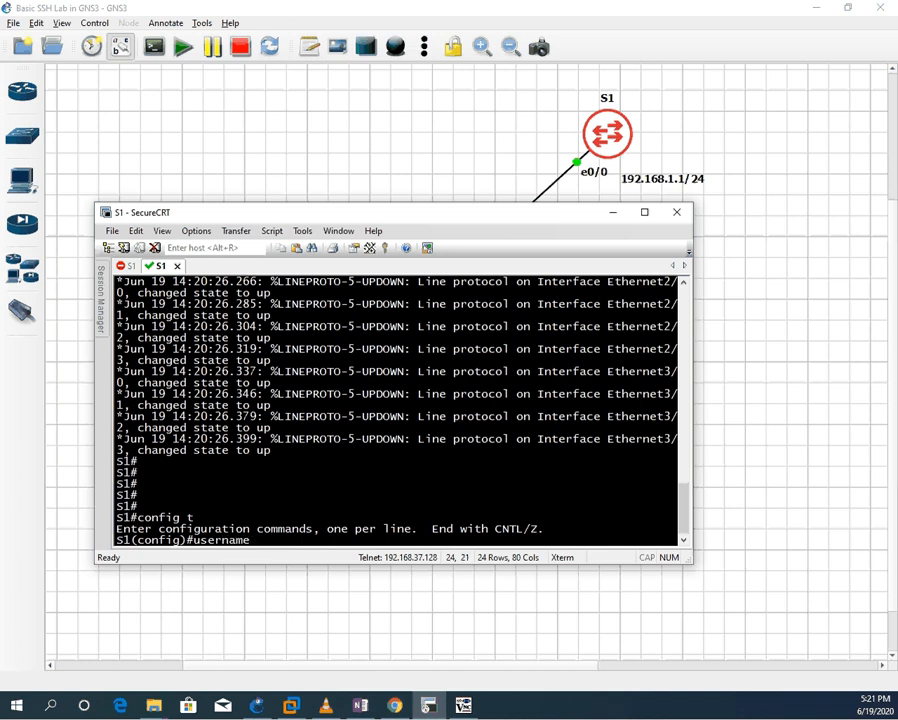
pyautogui.write('admin p')
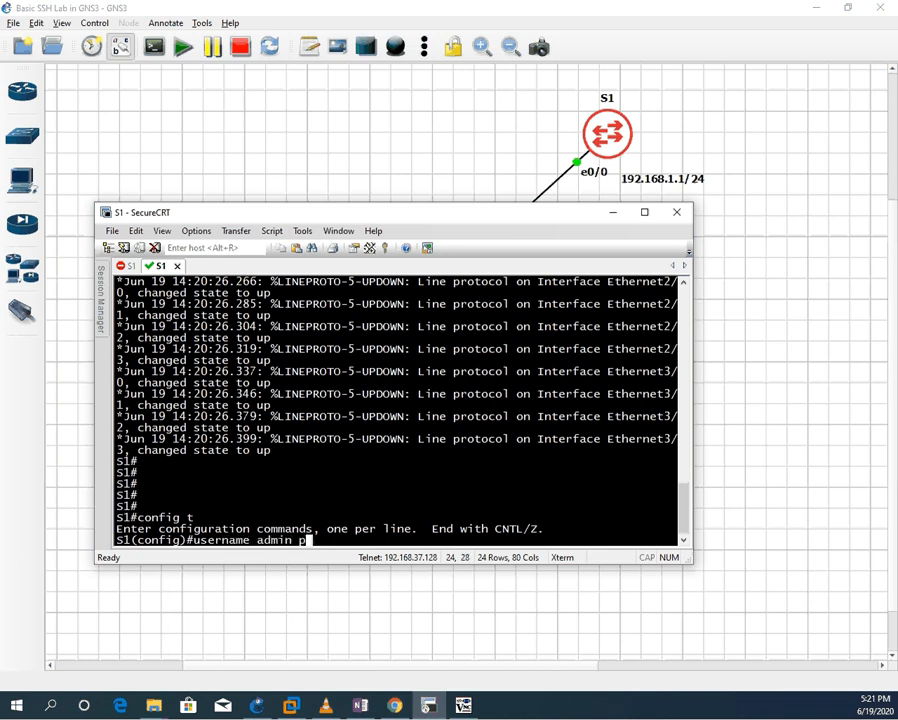
pyautogui.write('assword')
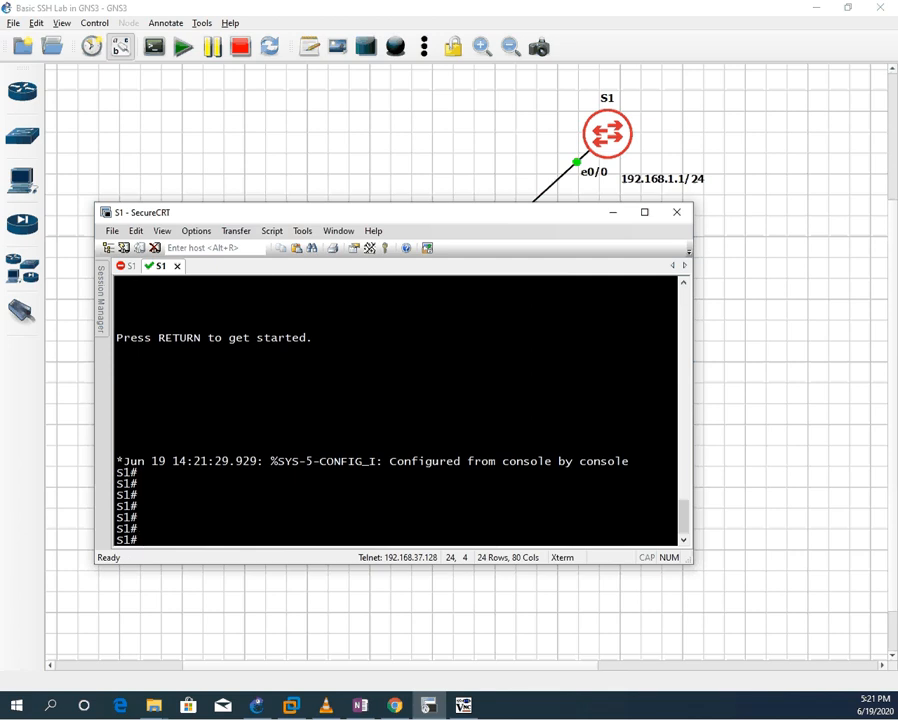
pyautogui.write('sh')
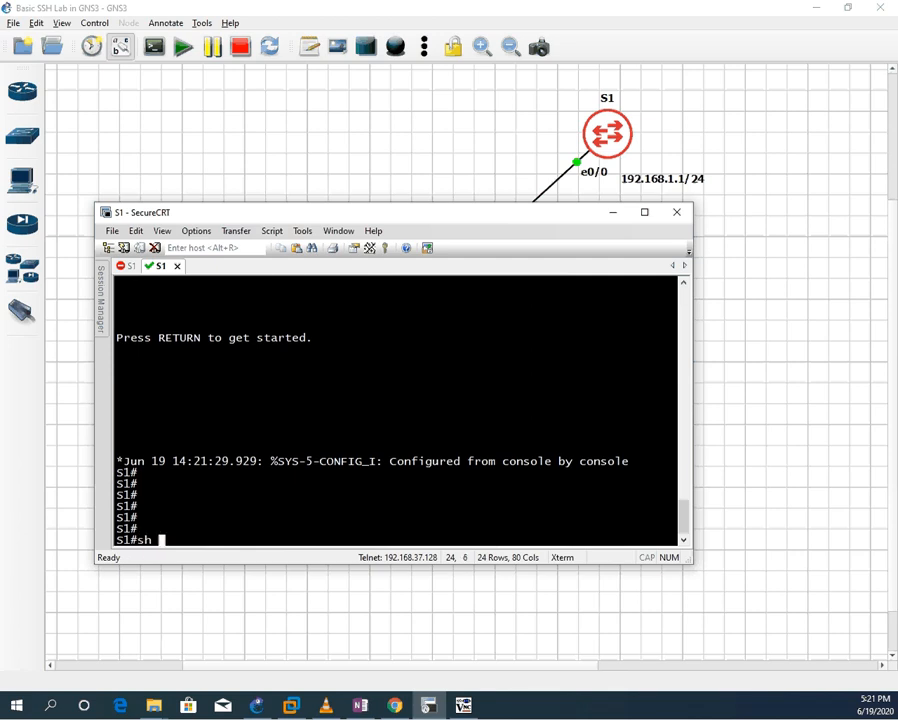
pyautogui.write('u')
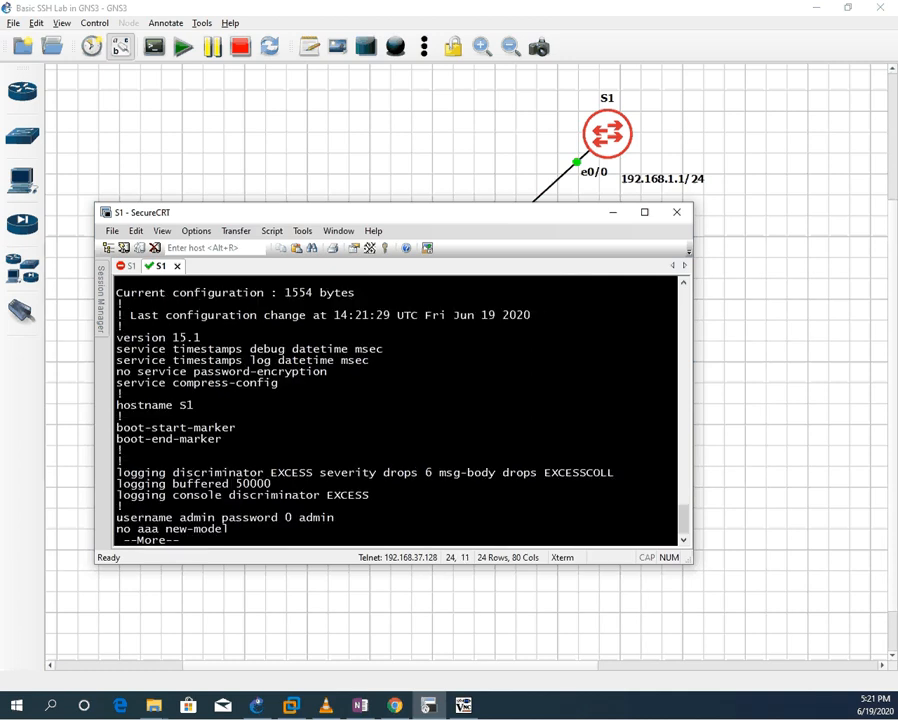
pyautogui.press('space')
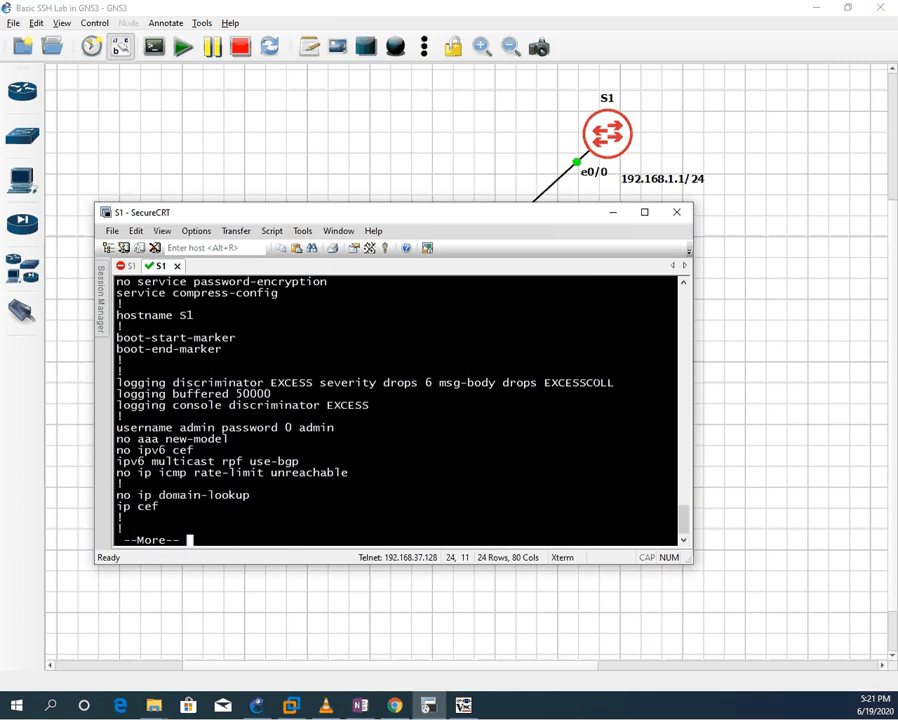
pyautogui.moveTo(116, 428); pyautogui.dragTo(336, 428)
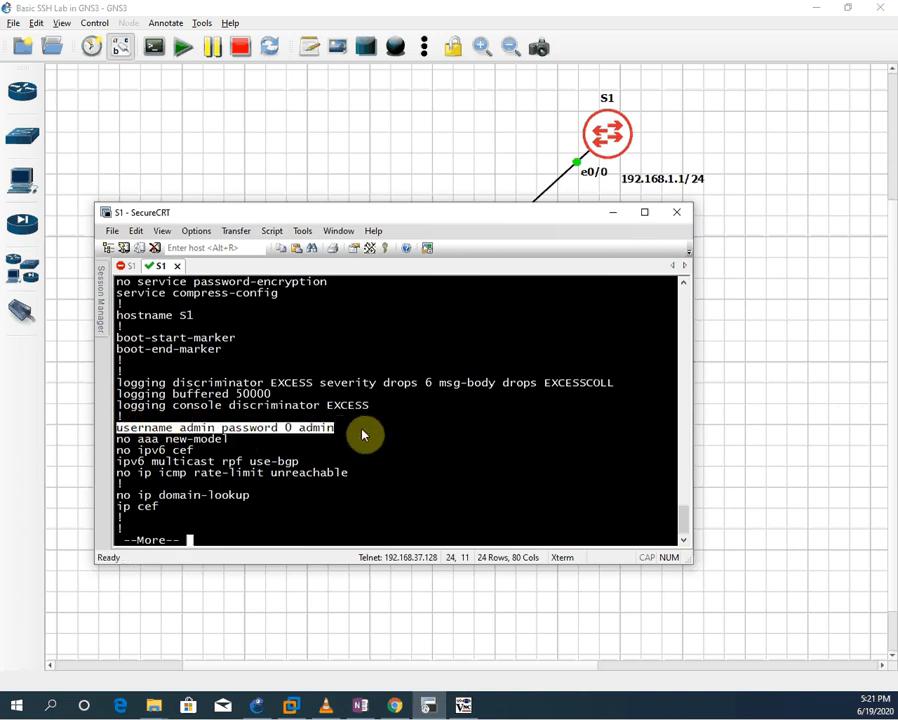
pyautogui.moveTo(700, 412)
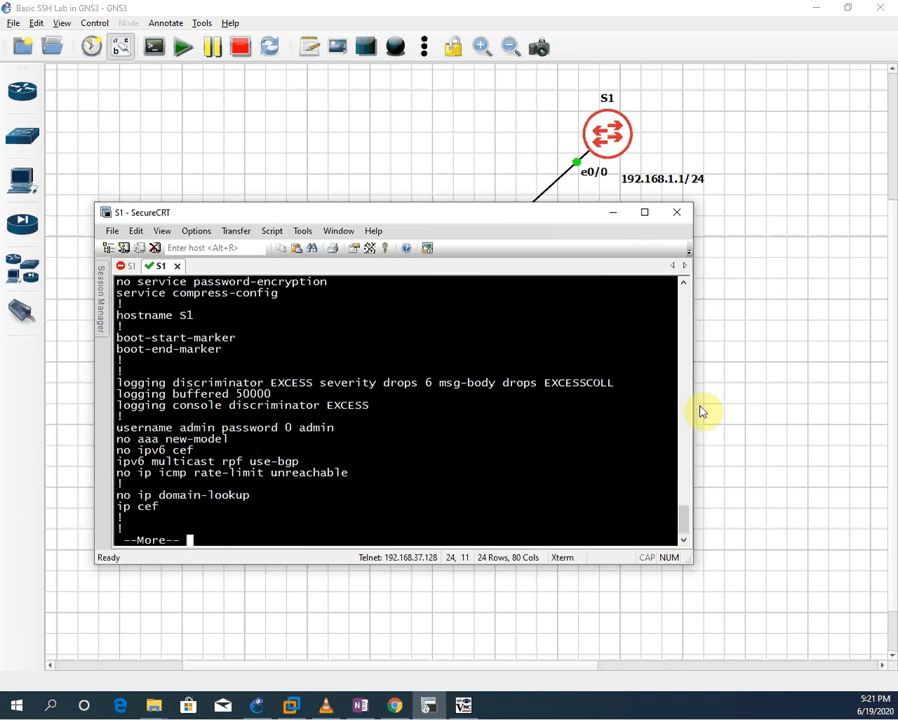
# Step: Page through the remaining --More-- screens to the end of the configuration
pyautogui.press('space')
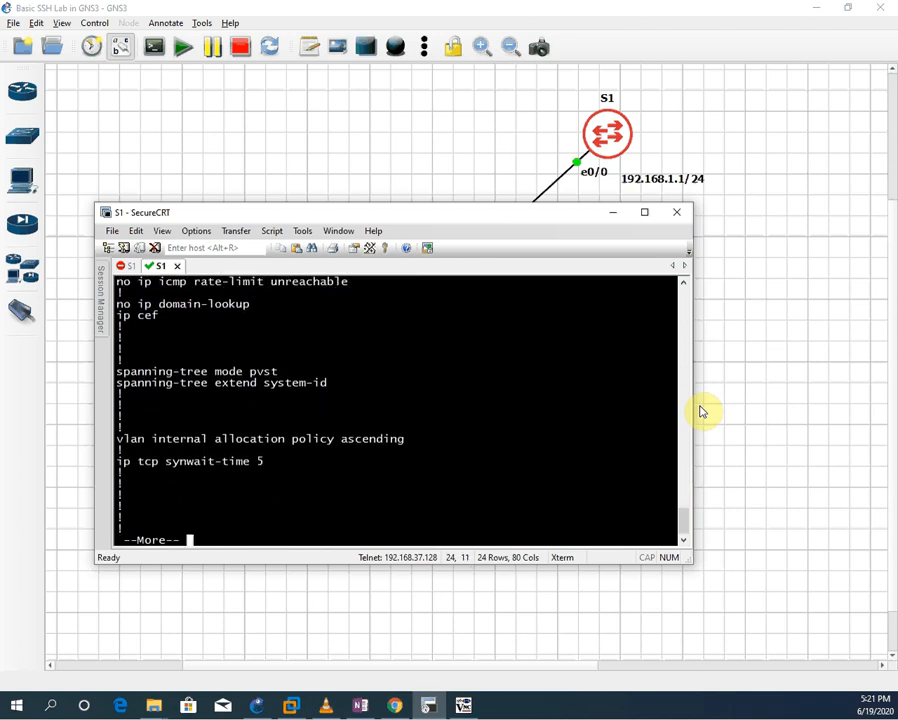
pyautogui.press('space')
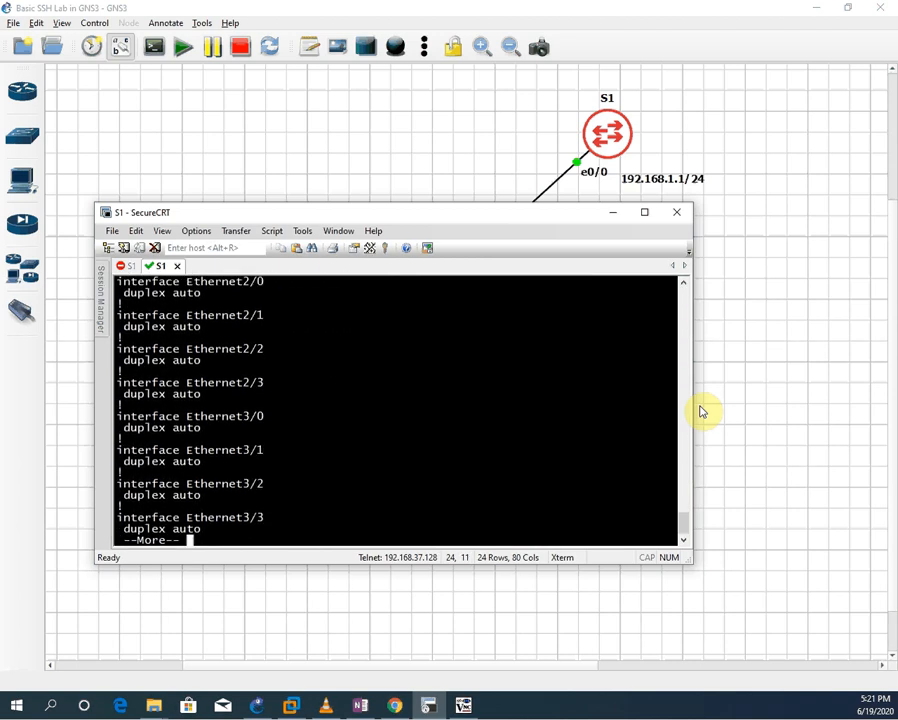
pyautogui.press('space')
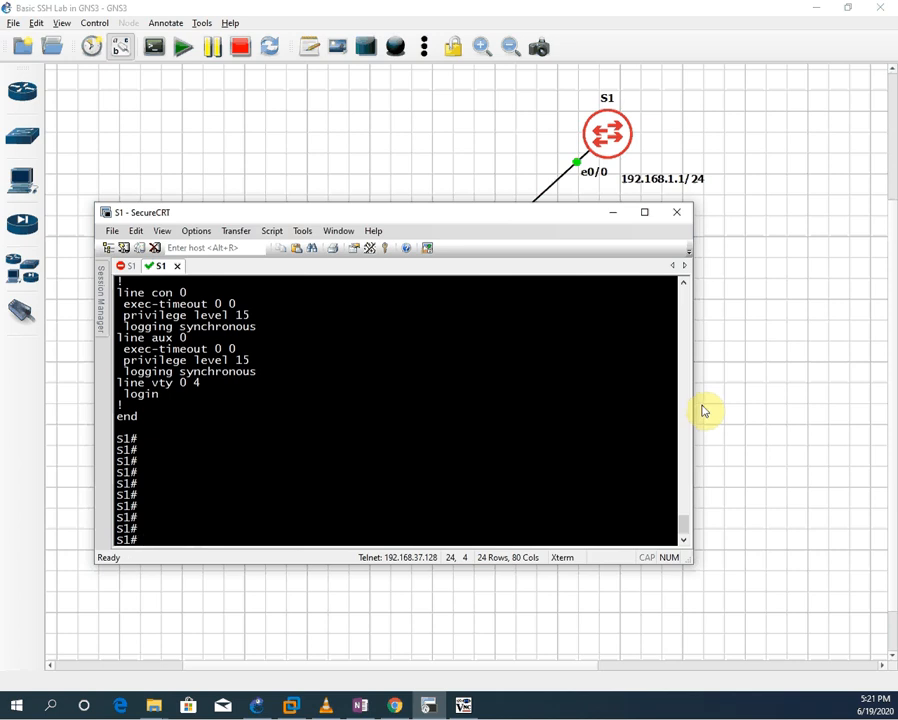
pyautogui.moveTo(560, 380)
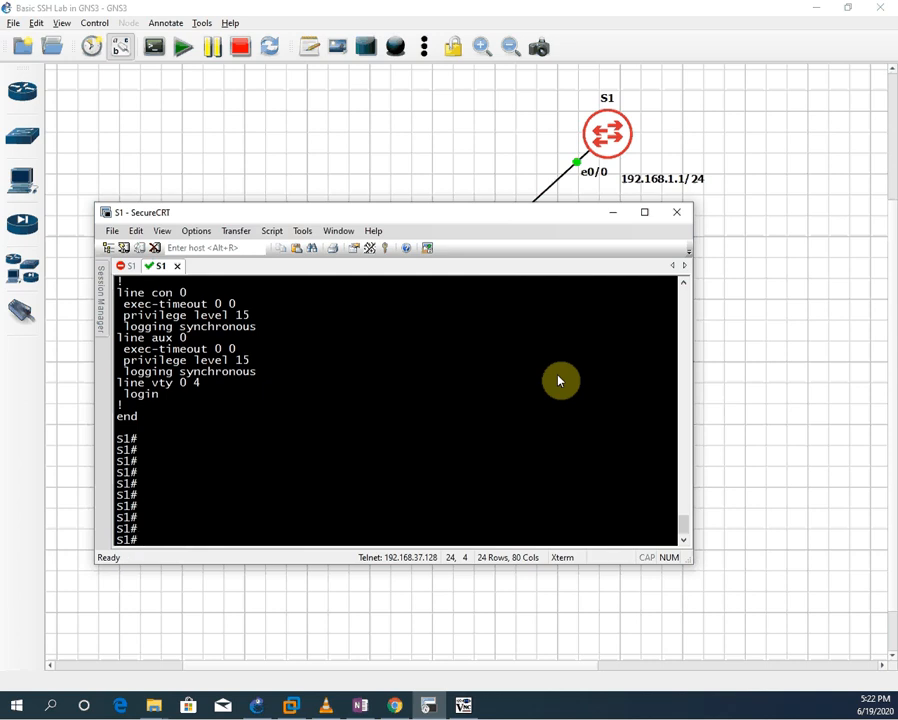
# Step: Configure interface Vlan1 with 192.168.1.1 255.255.255.0, enable it with no shutdown, and exit
pyautogui.write('config')
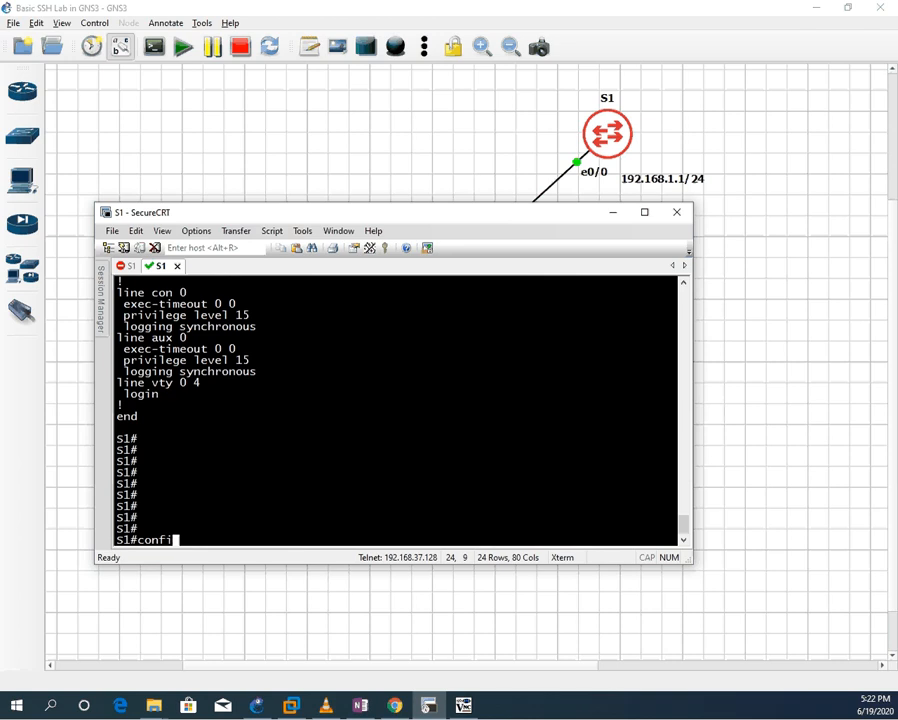
pyautogui.press('Return')
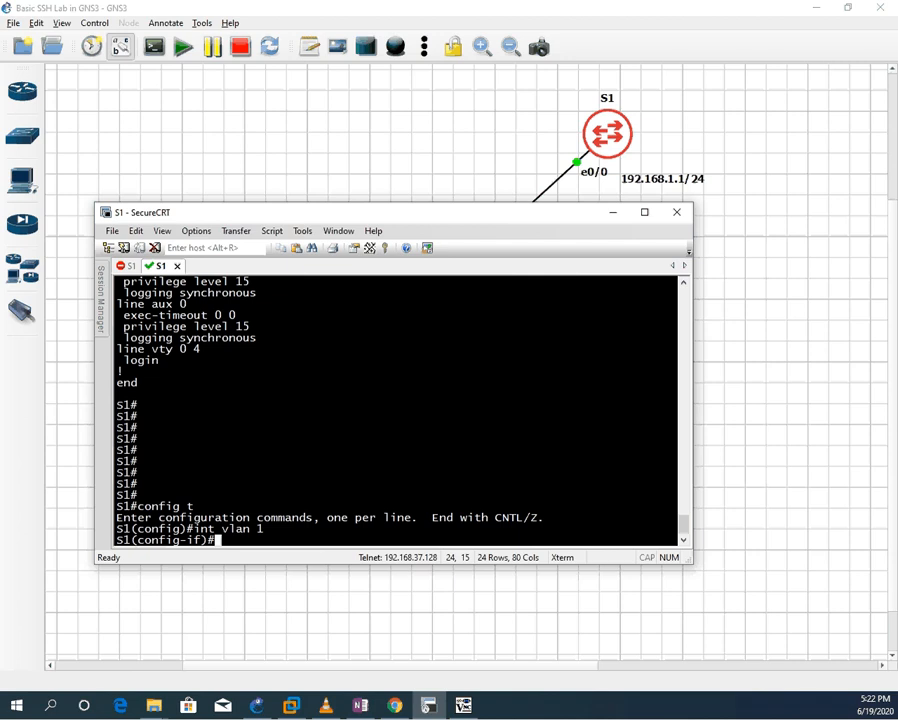
pyautogui.write('ip add 192.168.1.1')
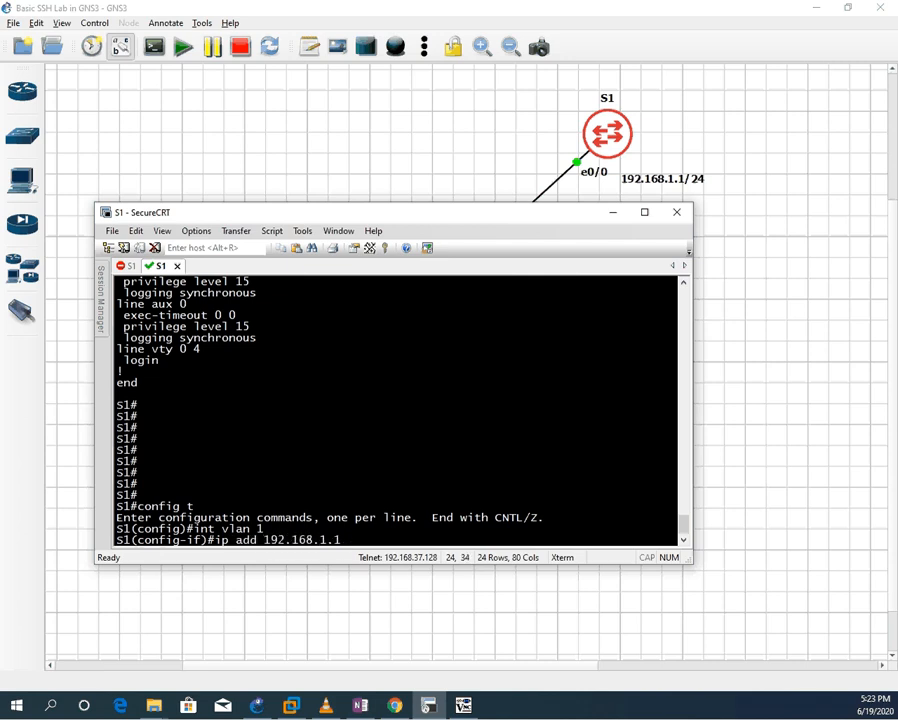
pyautogui.write('255')
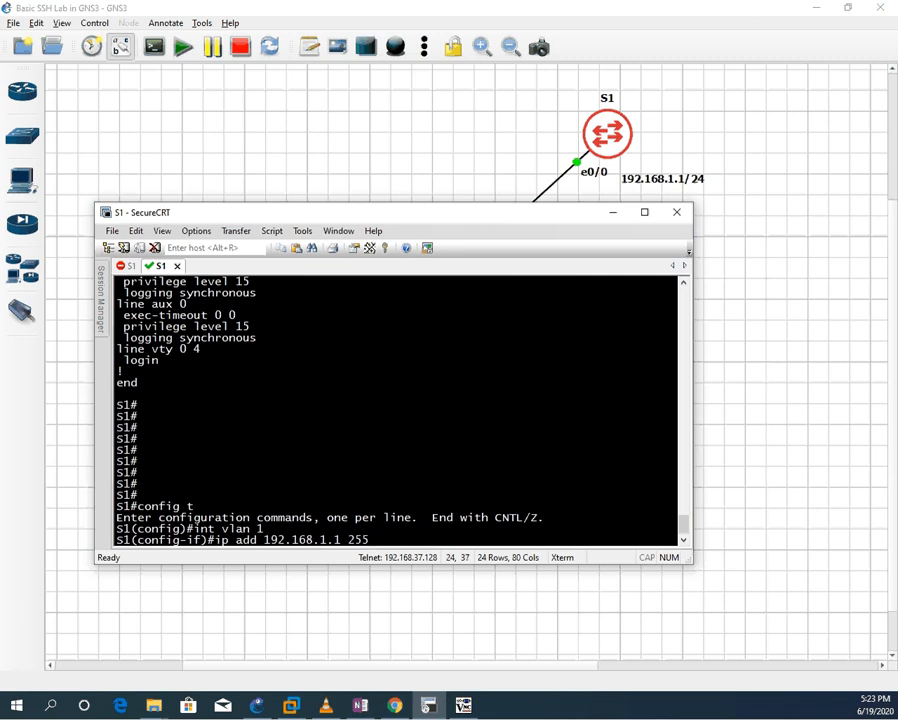
pyautogui.write('255.255.0')
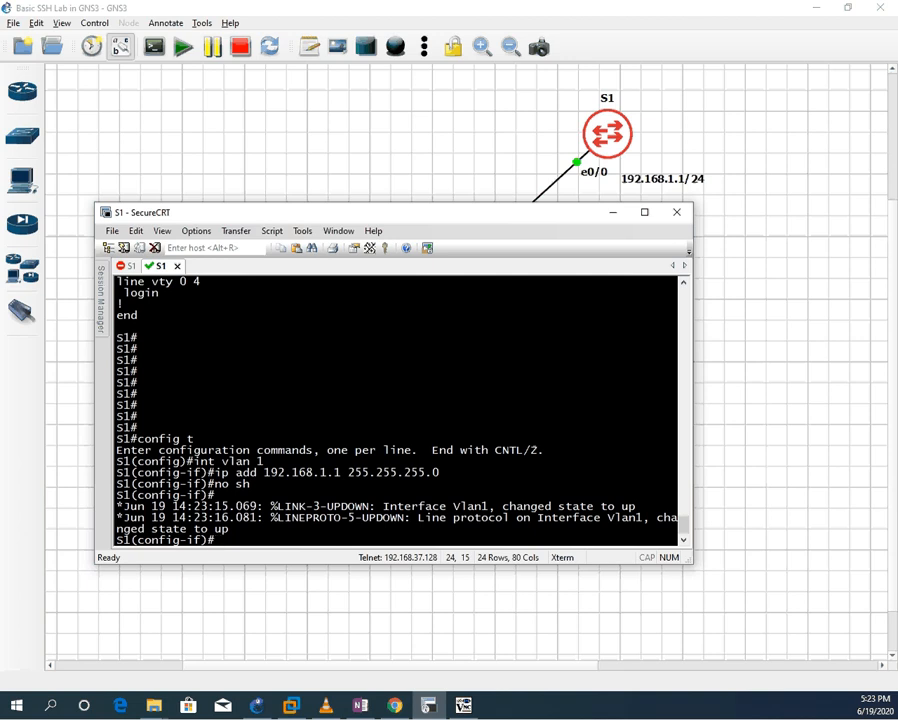
pyautogui.write('exit')
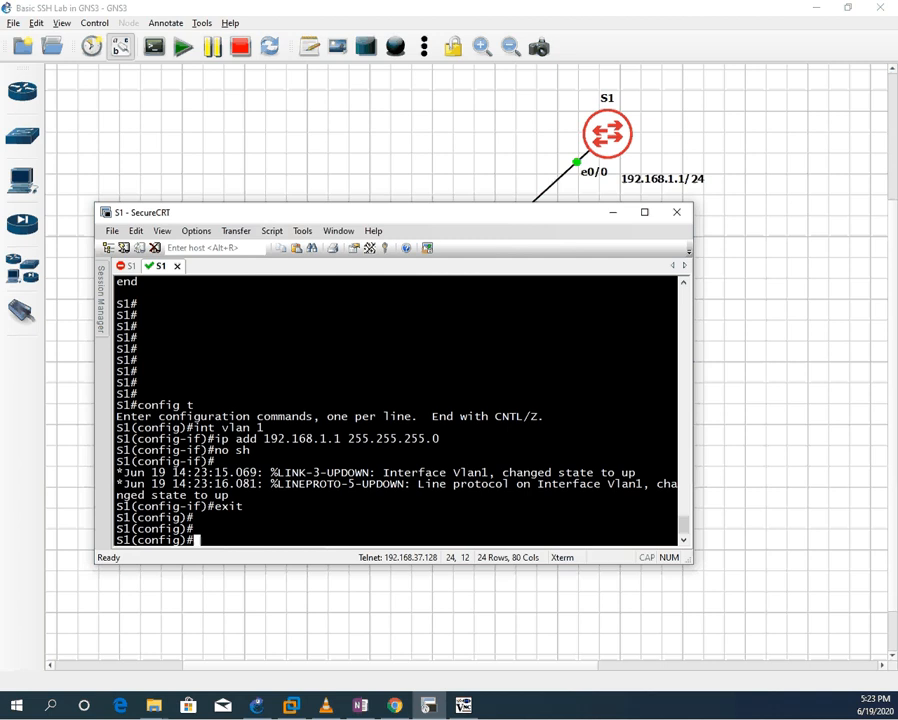
# Step: Enter 'ip domain-name abc' in global configuration mode
pyautogui.write('ip')
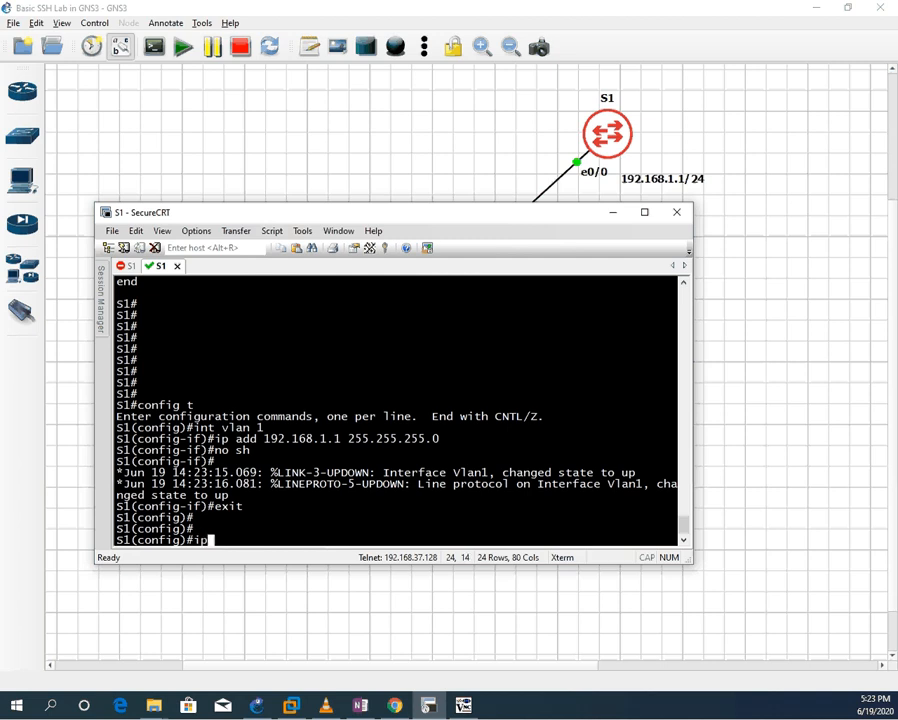
pyautogui.write('domain')
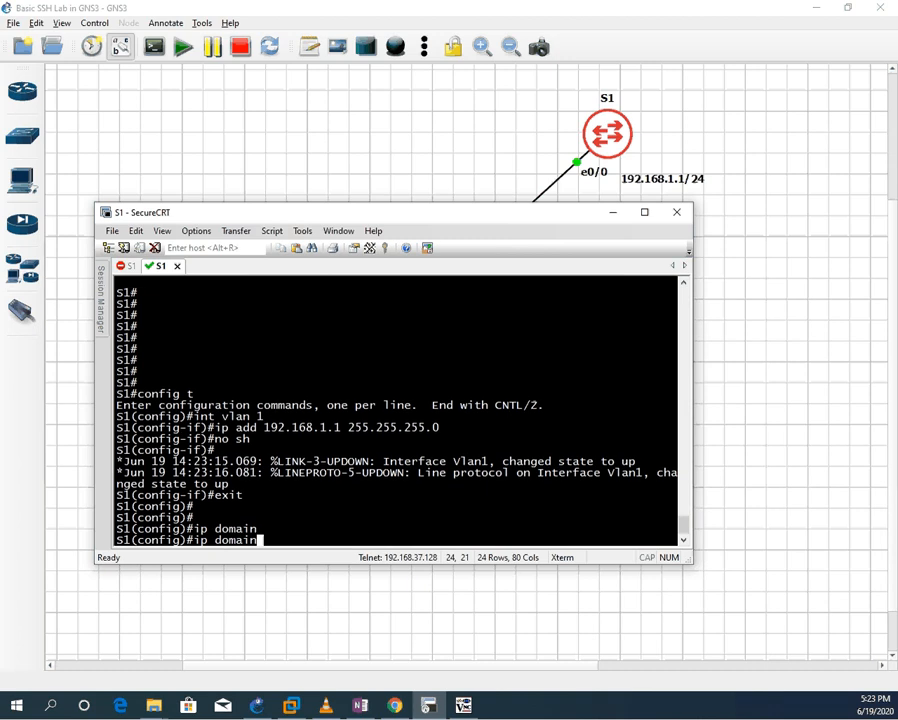
pyautogui.write('-name')
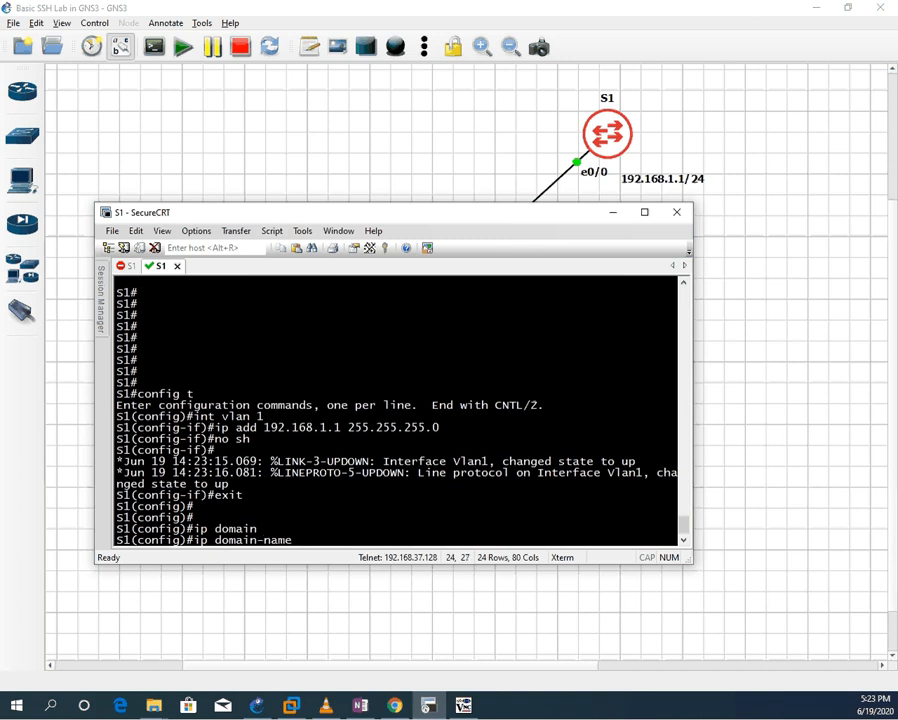
pyautogui.write('abc')
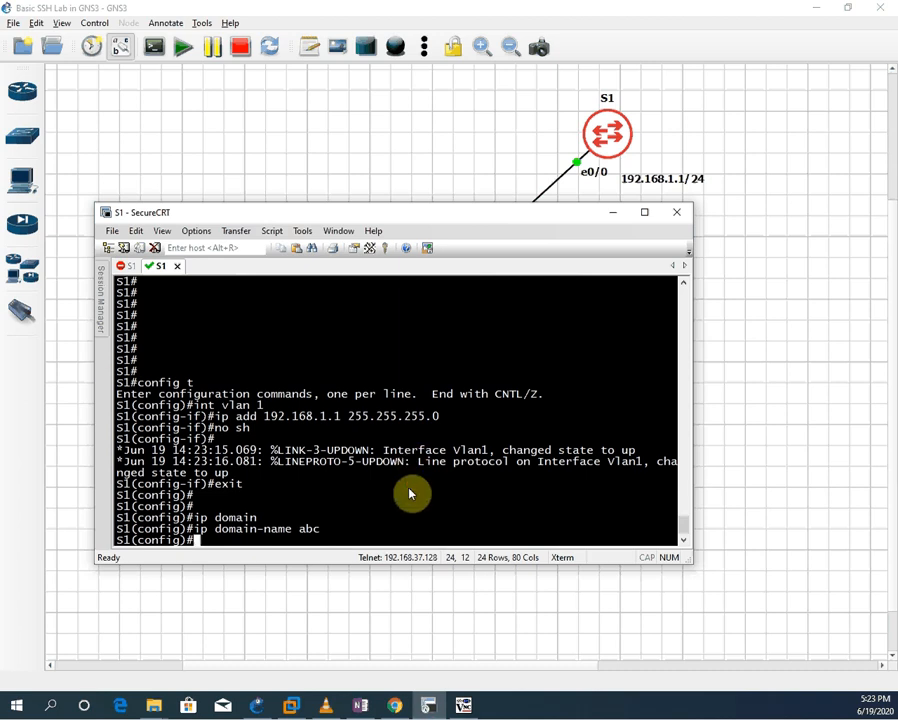
# Step: Run 'crypto key generate rsa' with an 800-bit modulus, enabling SSH 1.99 on S1.abc
pyautogui.write('crypto')
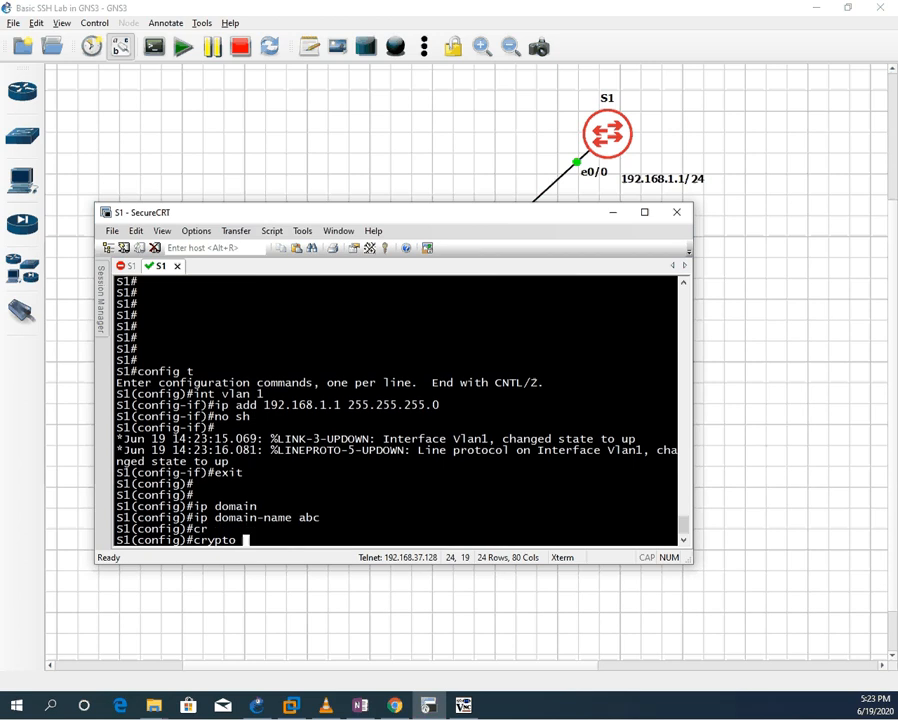
pyautogui.write('key')
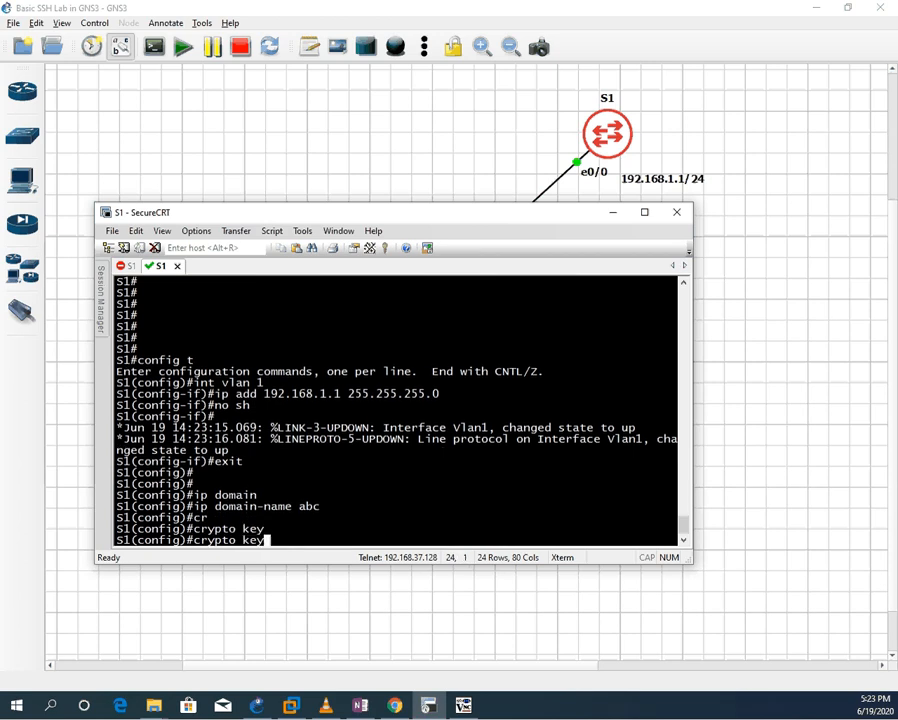
pyautogui.write('ge')
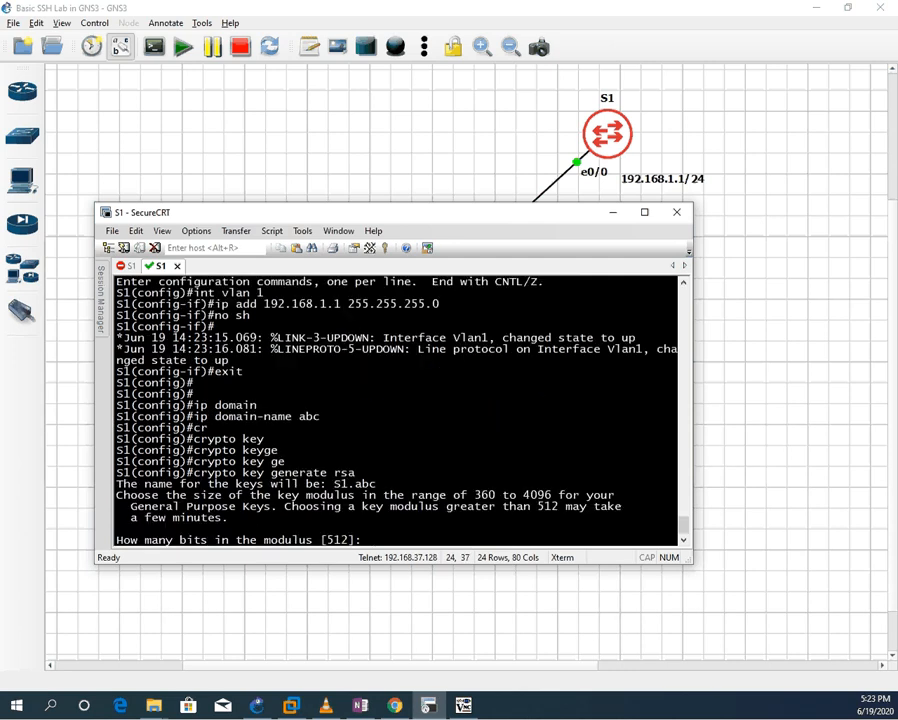
pyautogui.write('800')
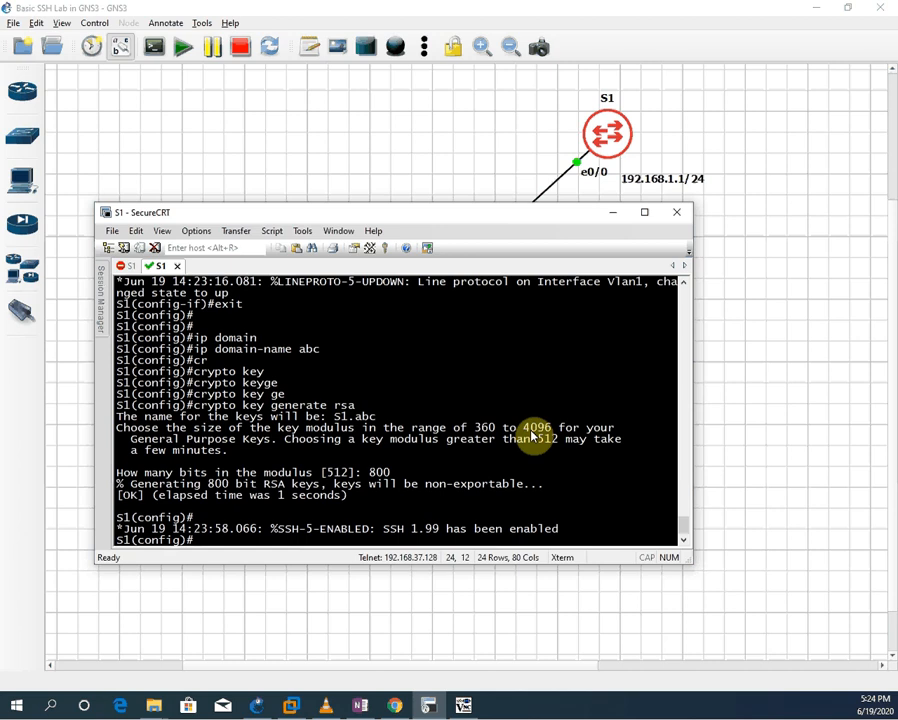
pyautogui.moveTo(384, 482)
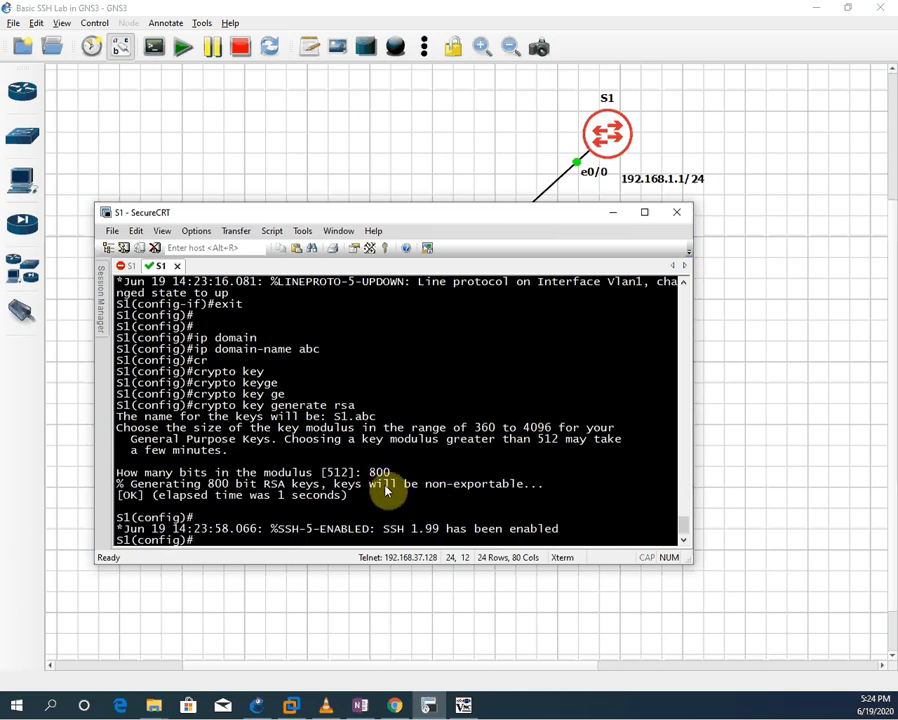
pyautogui.moveTo(308, 548)
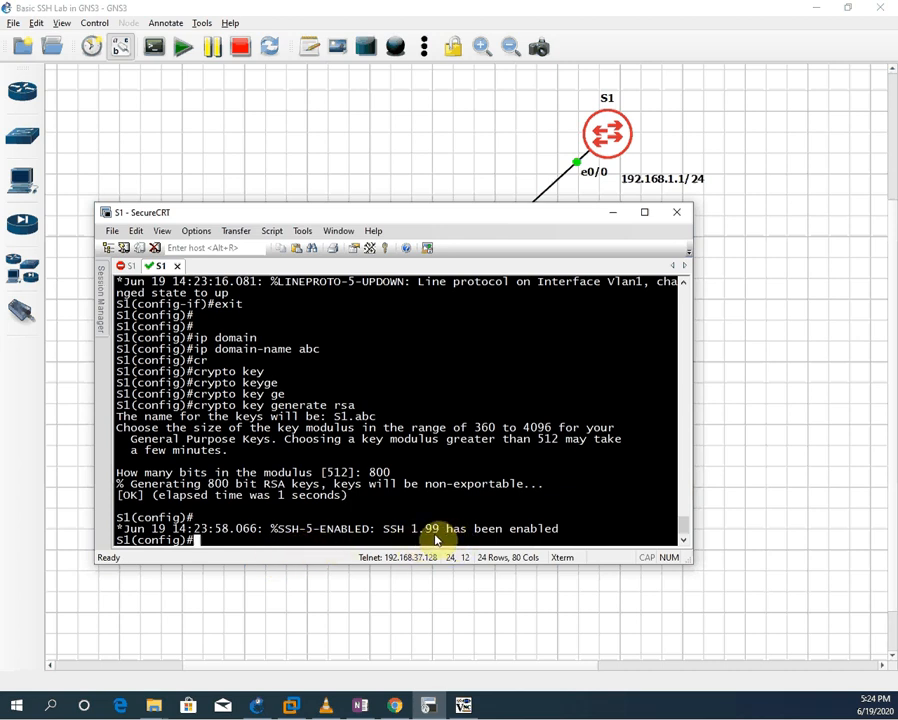
pyautogui.moveTo(524, 510)
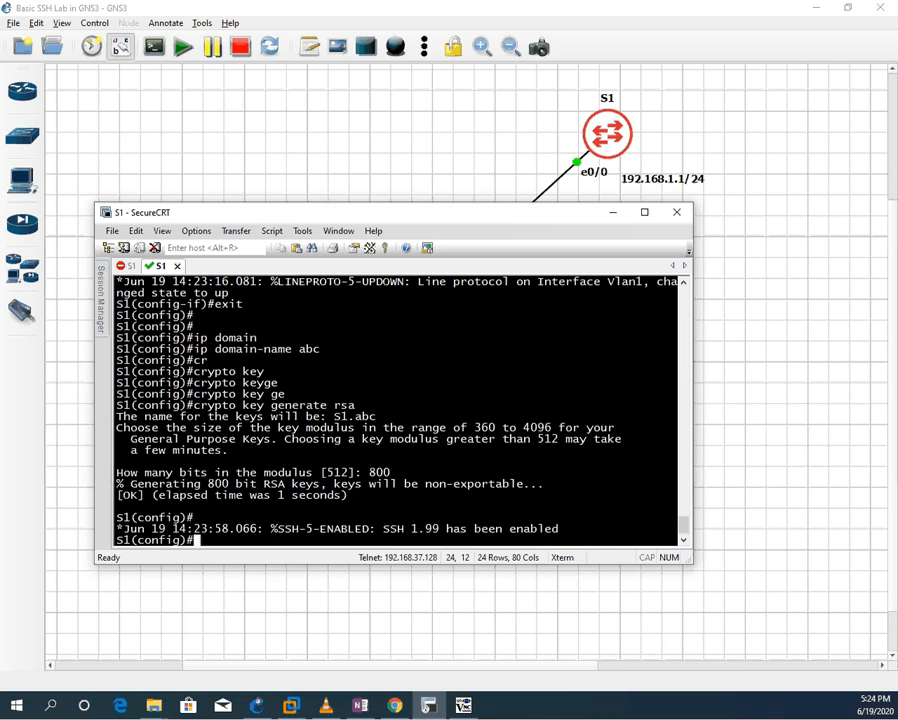
pyautogui.moveTo(336, 508)
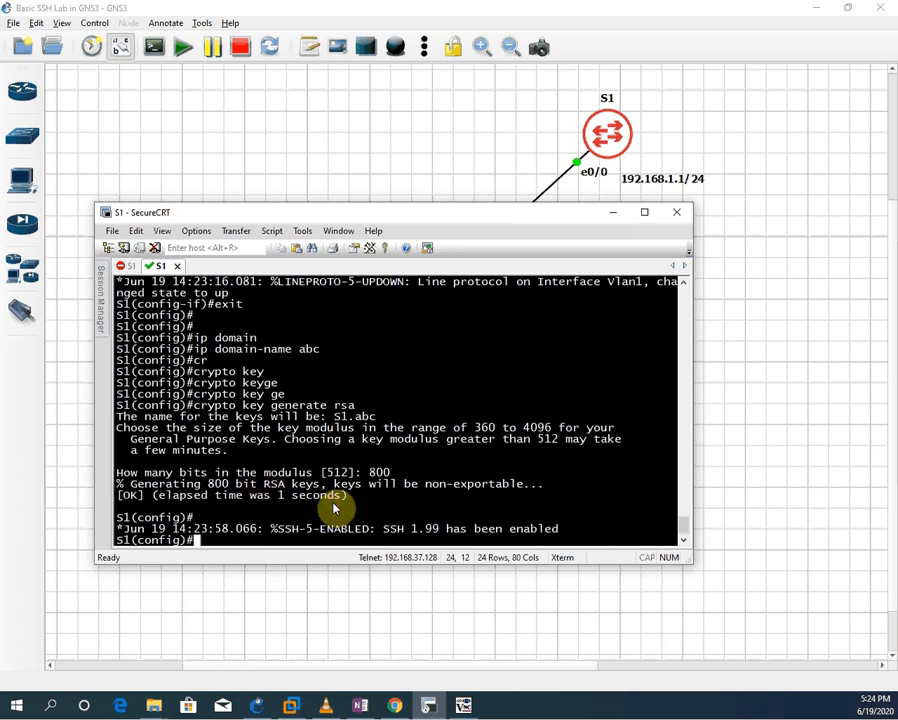
# Step: Configure vty lines 0 4 with transport input ssh and login local
pyautogui.write('line vty')
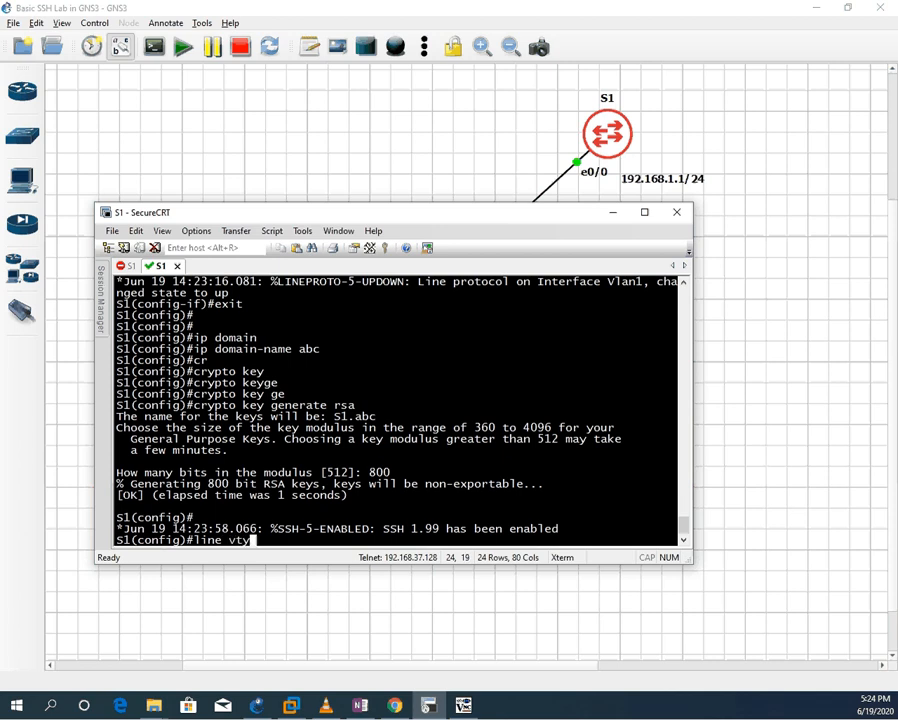
pyautogui.write('0 4')
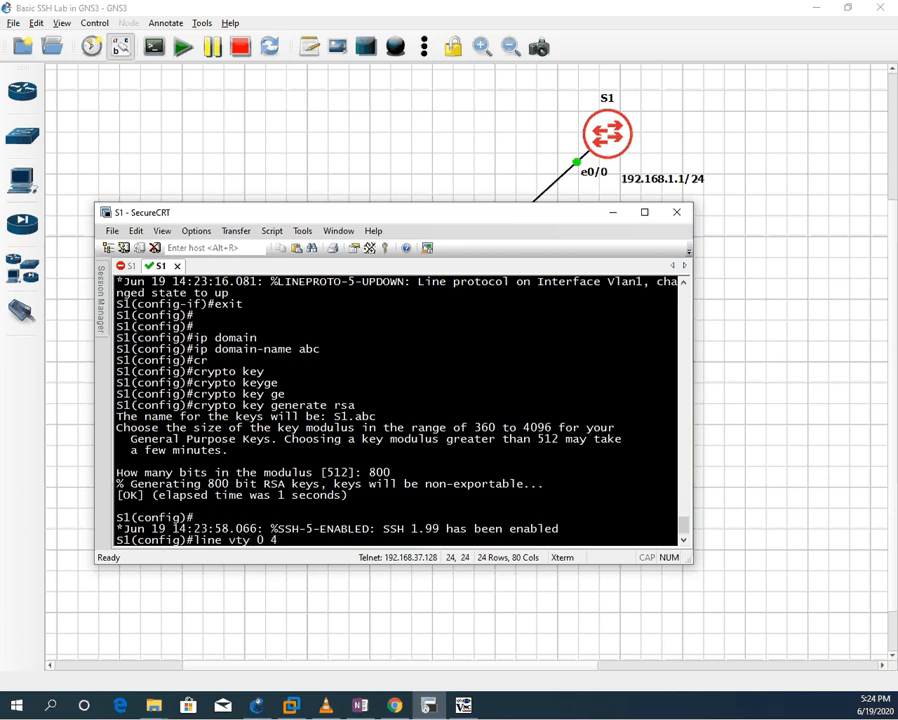
pyautogui.press('Return')
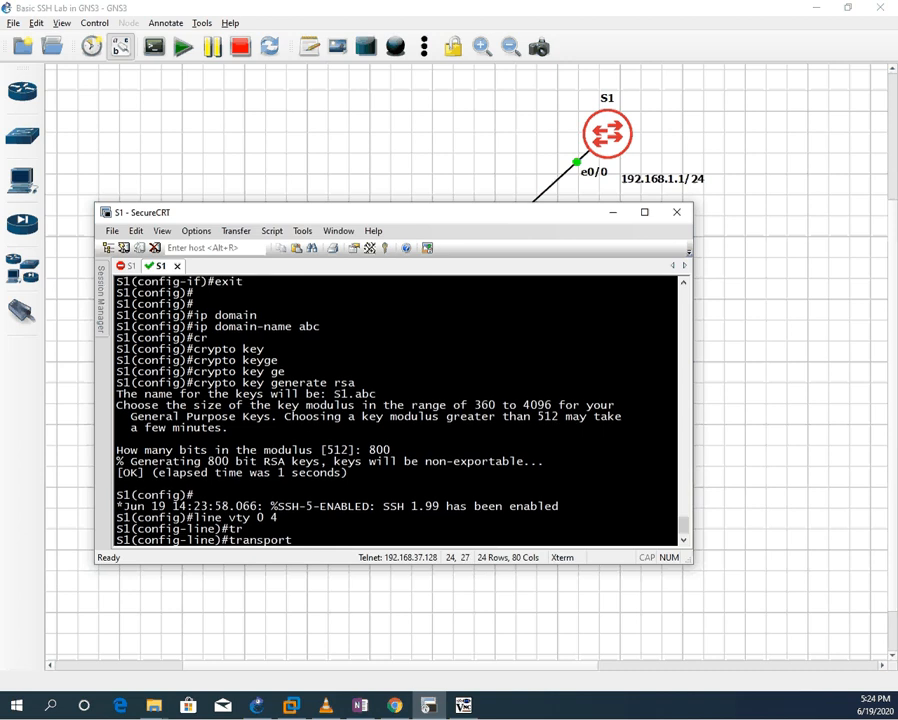
pyautogui.write('input ssh')
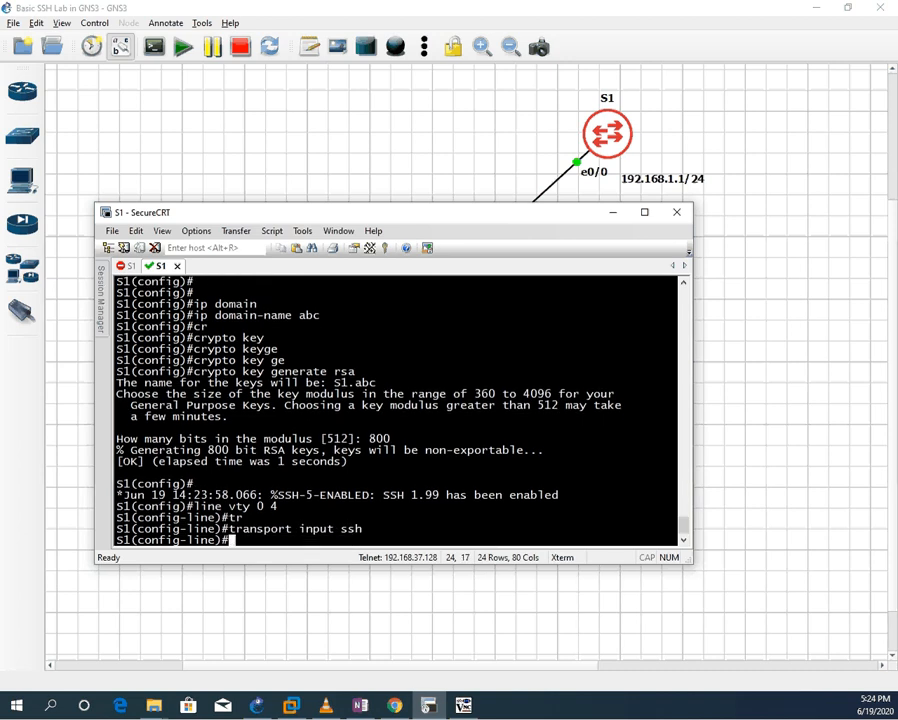
pyautogui.write('login local')
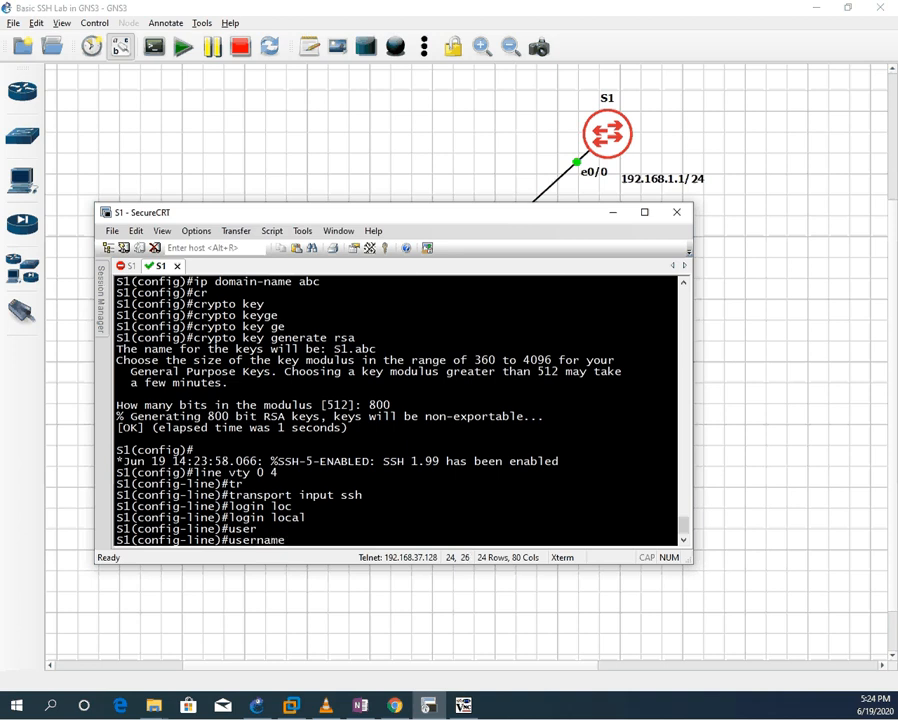
pyautogui.write('admin')
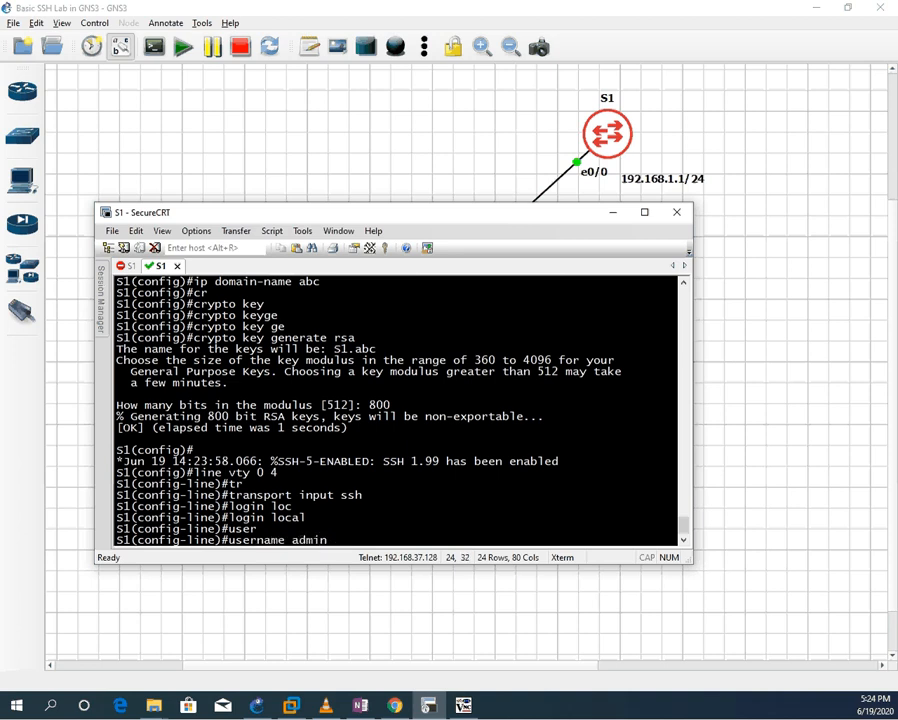
pyautogui.write('p')
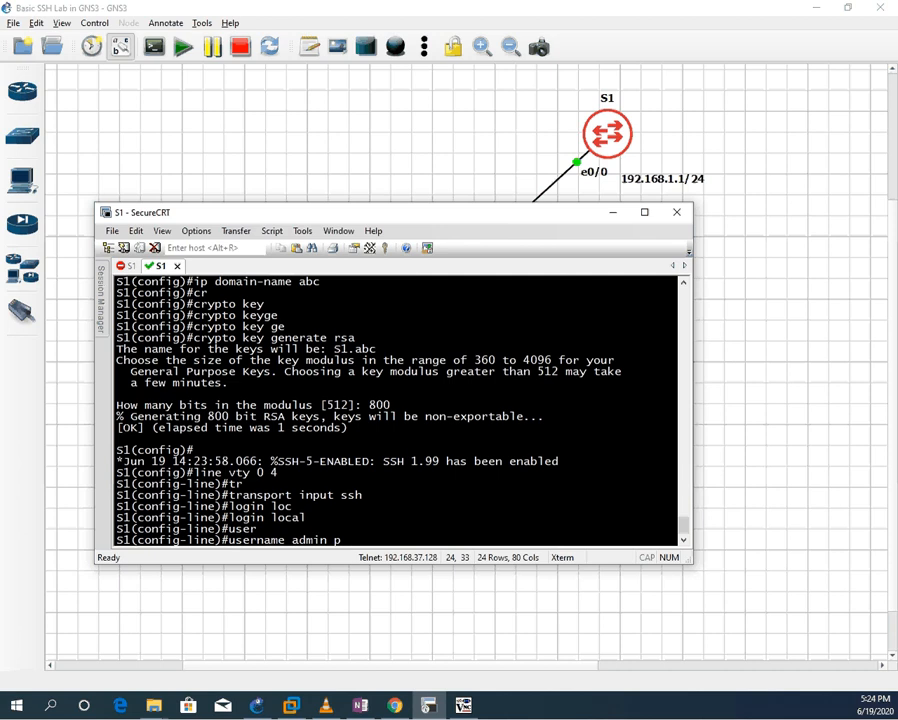
pyautogui.write('assword a')
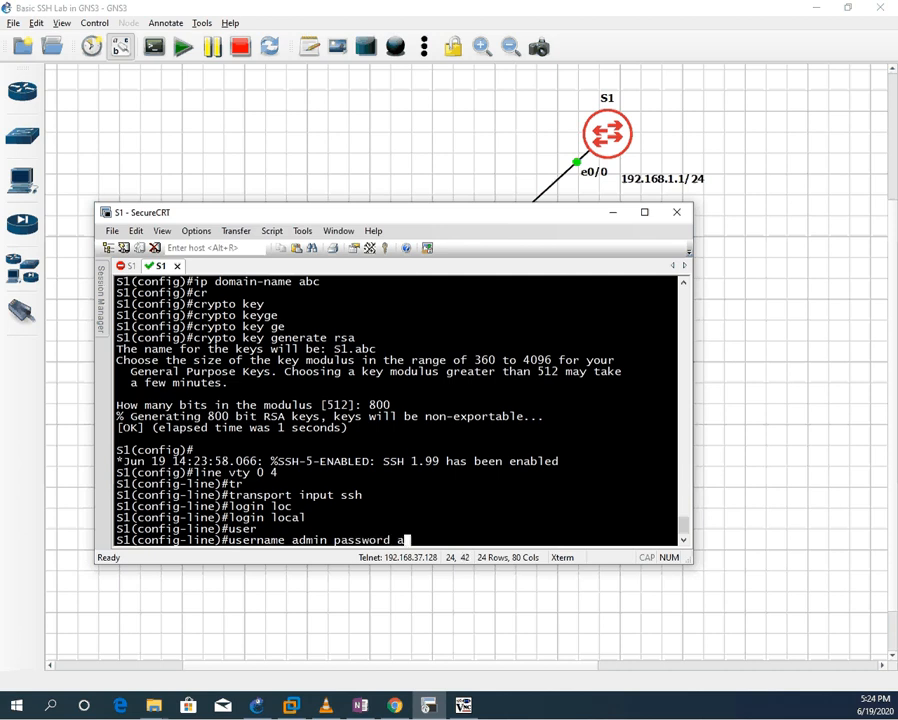
pyautogui.write('dmin')
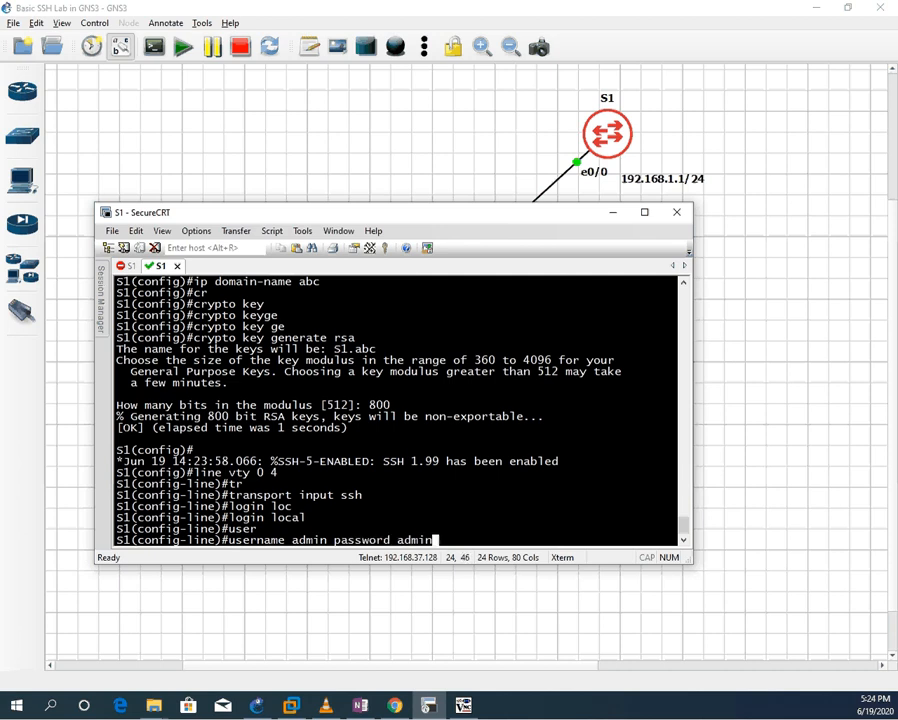
pyautogui.press('enter')
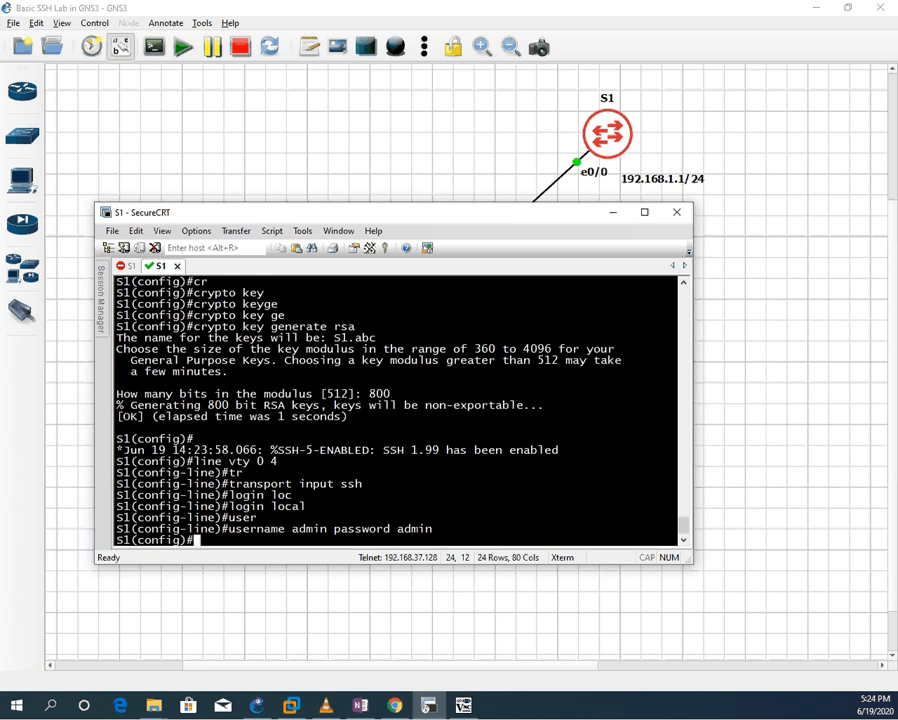
pyautogui.write('e')
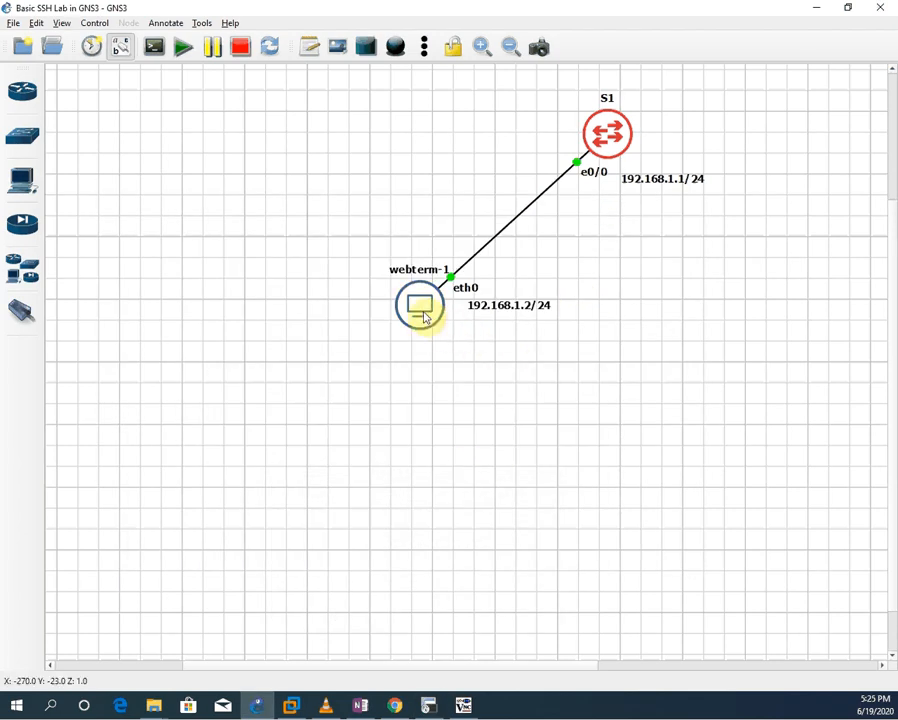
# Step: Launch the webterm-1 node's VNC console from the GNS3 topology
pyautogui.doubleClick(420, 304)
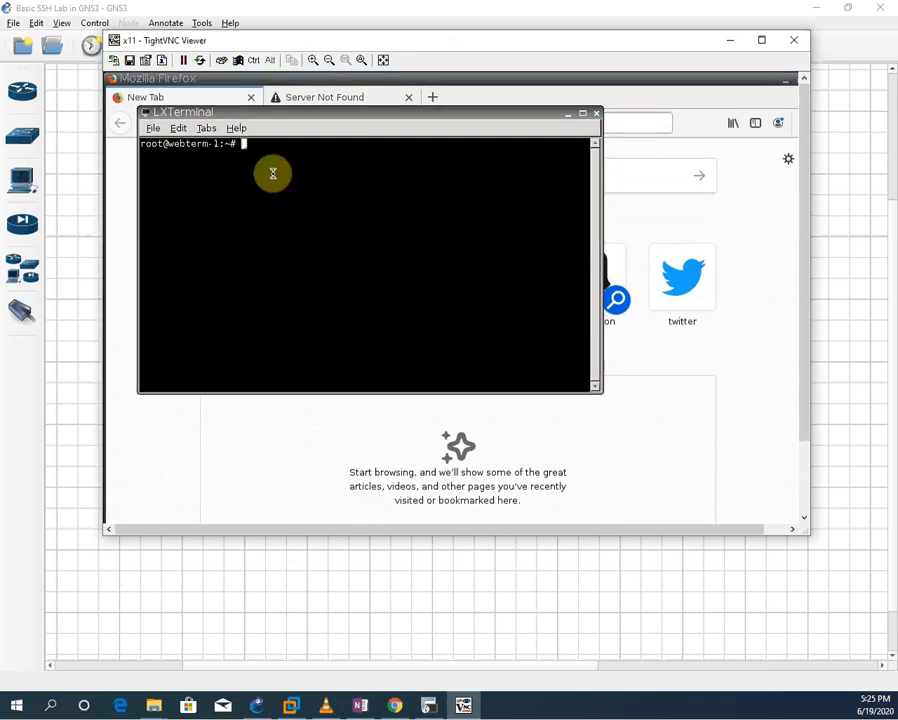
# Step: Run ssh -l admin 192.168.1.1 from webterm-1, retrying after the failed host verification
pyautogui.write('ssh -l admin')
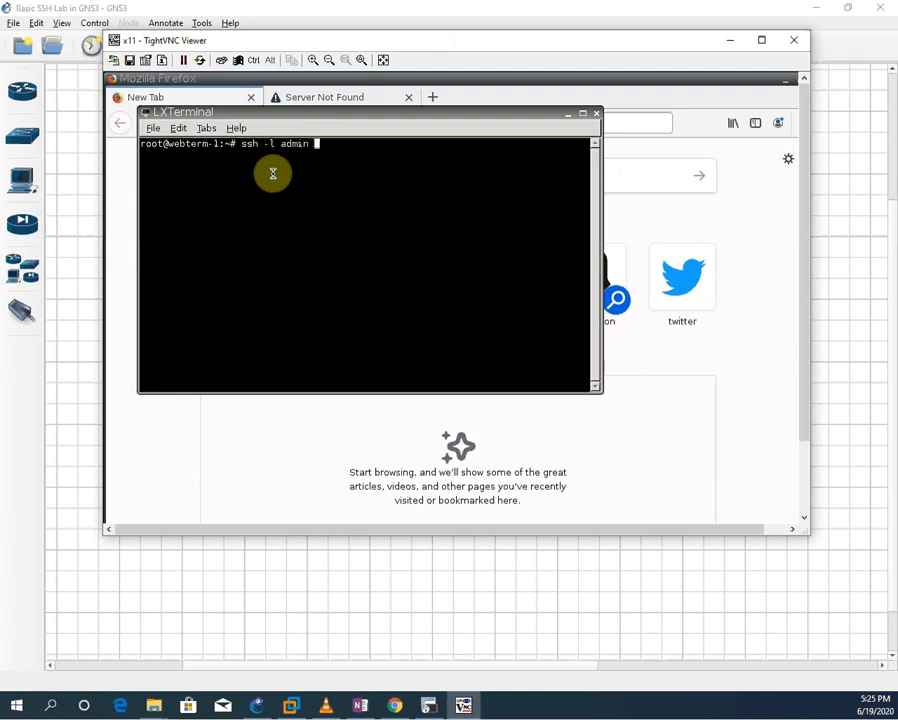
pyautogui.write('192.168.1.1')
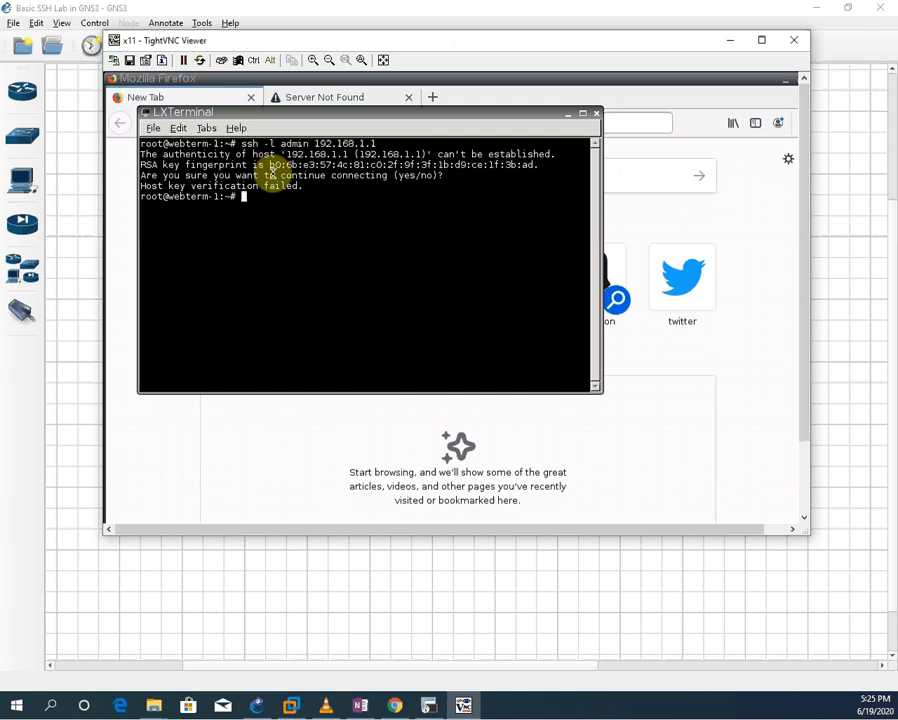
pyautogui.moveTo(356, 212)
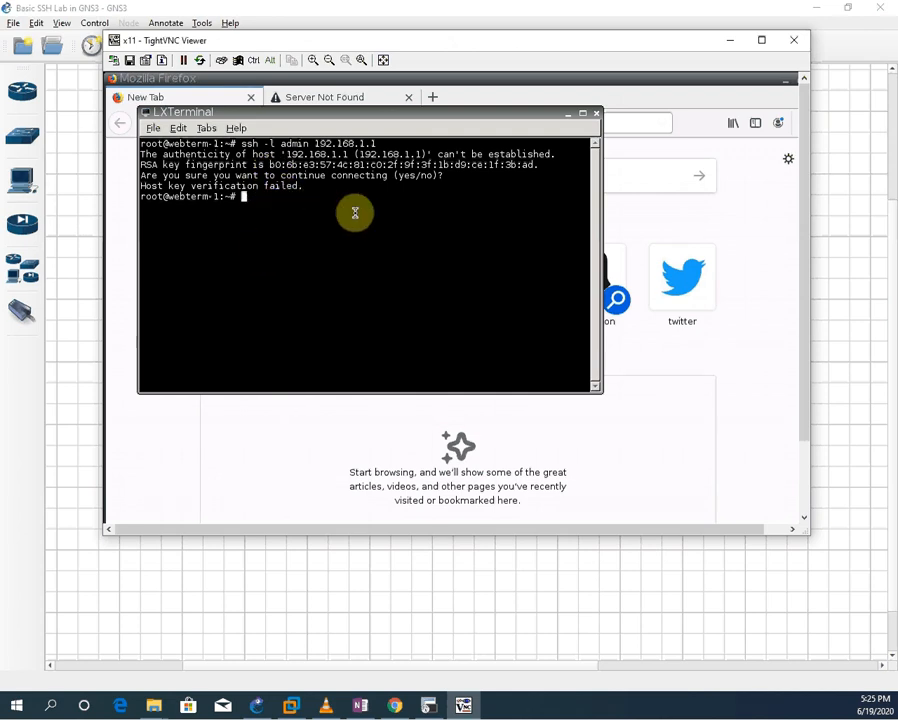
pyautogui.write('ssh -l admin 192.168.1.1')
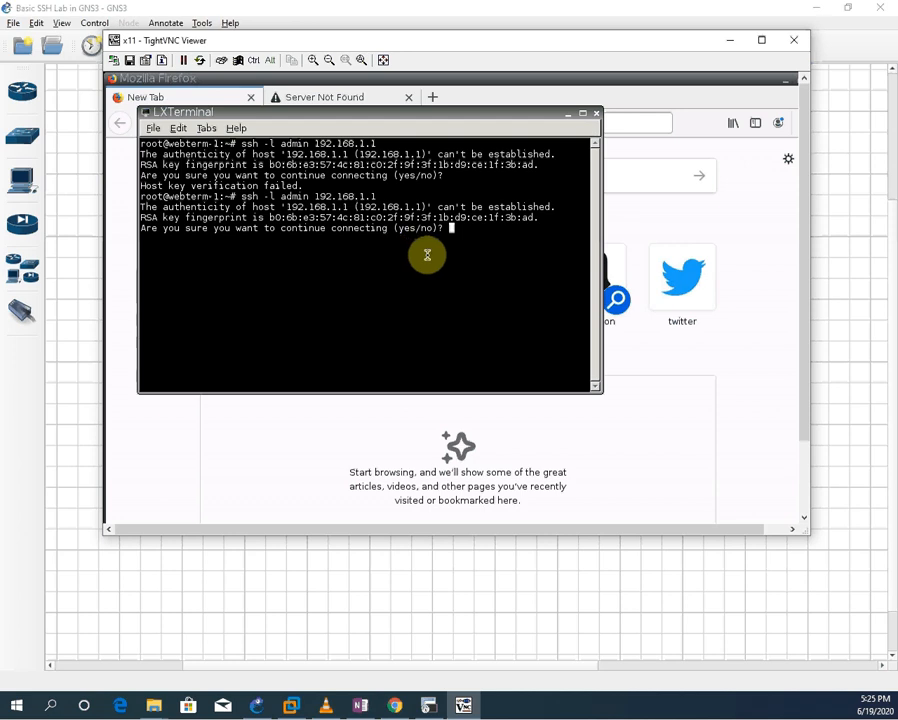
# Step: Answer yes to S1's host key, log in as admin, and run sh ip int at the S1> prompt
pyautogui.write('yes')
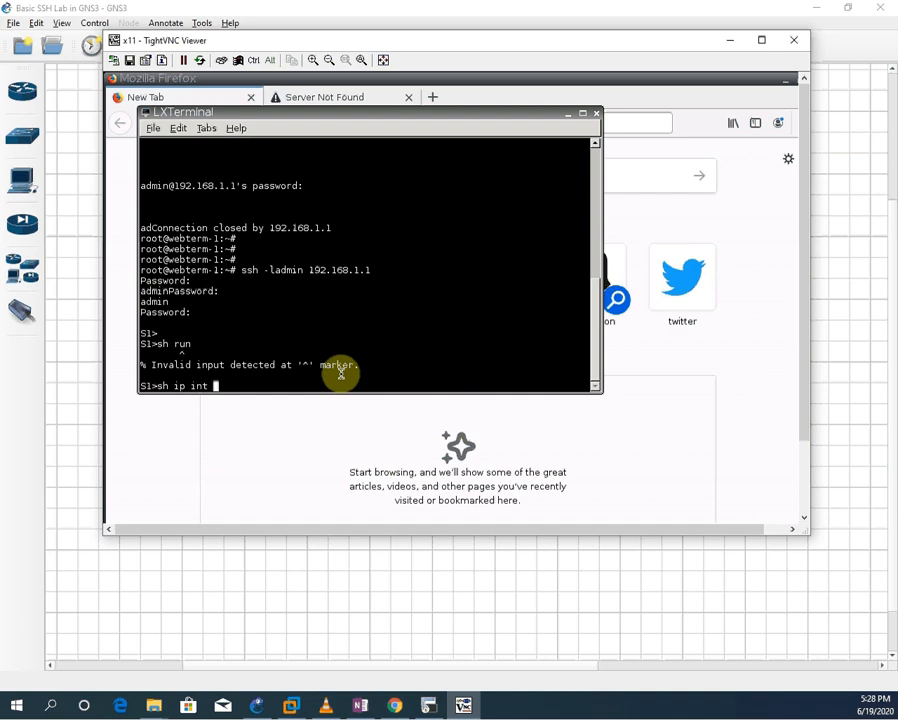
pyautogui.press('Return')
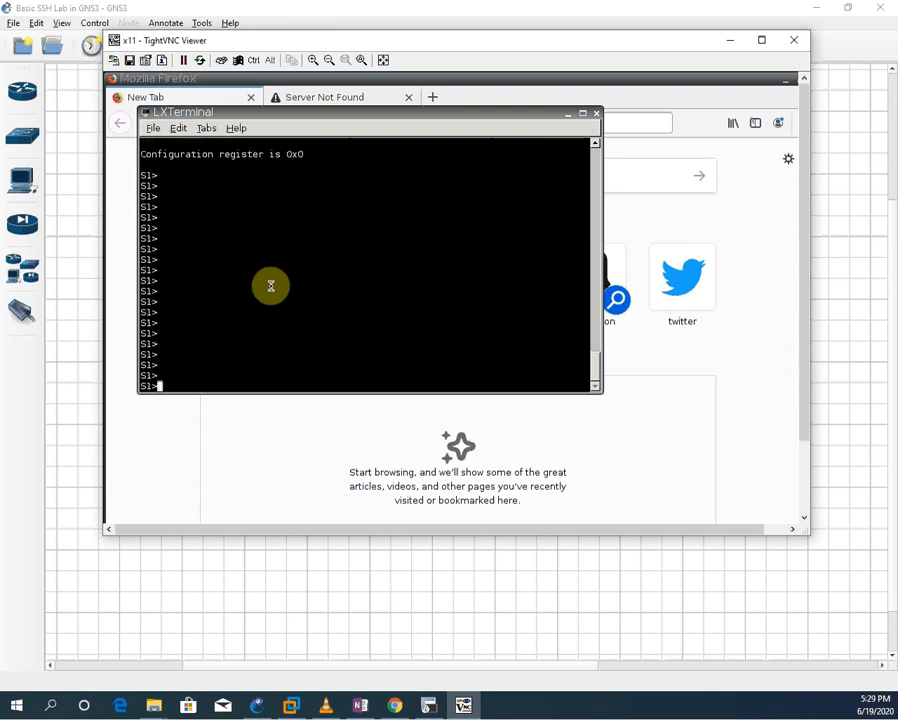
pyautogui.moveTo(294, 290)
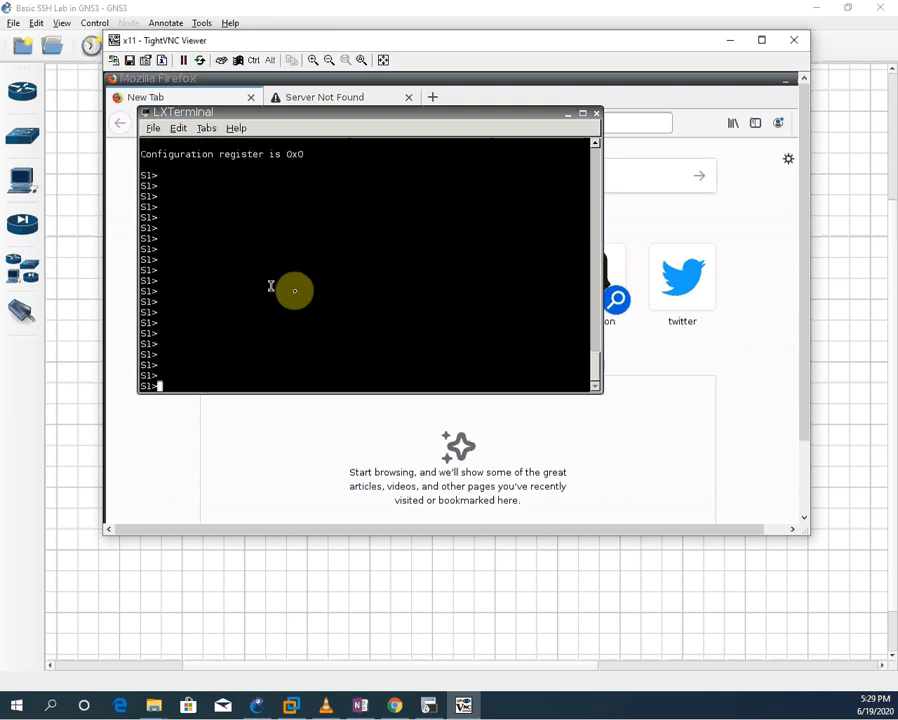
pyautogui.moveTo(348, 320)
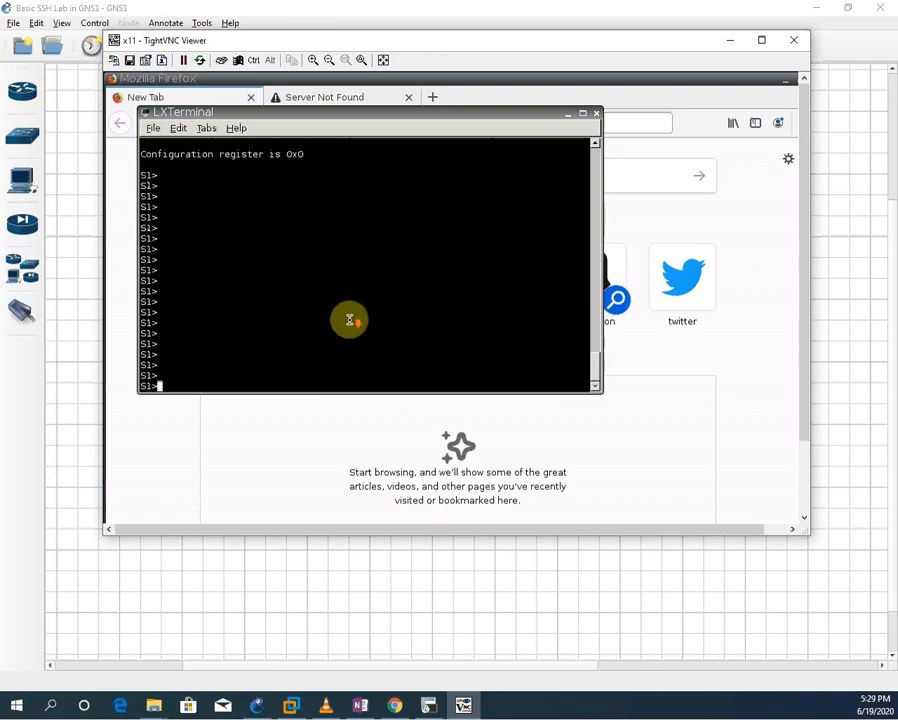